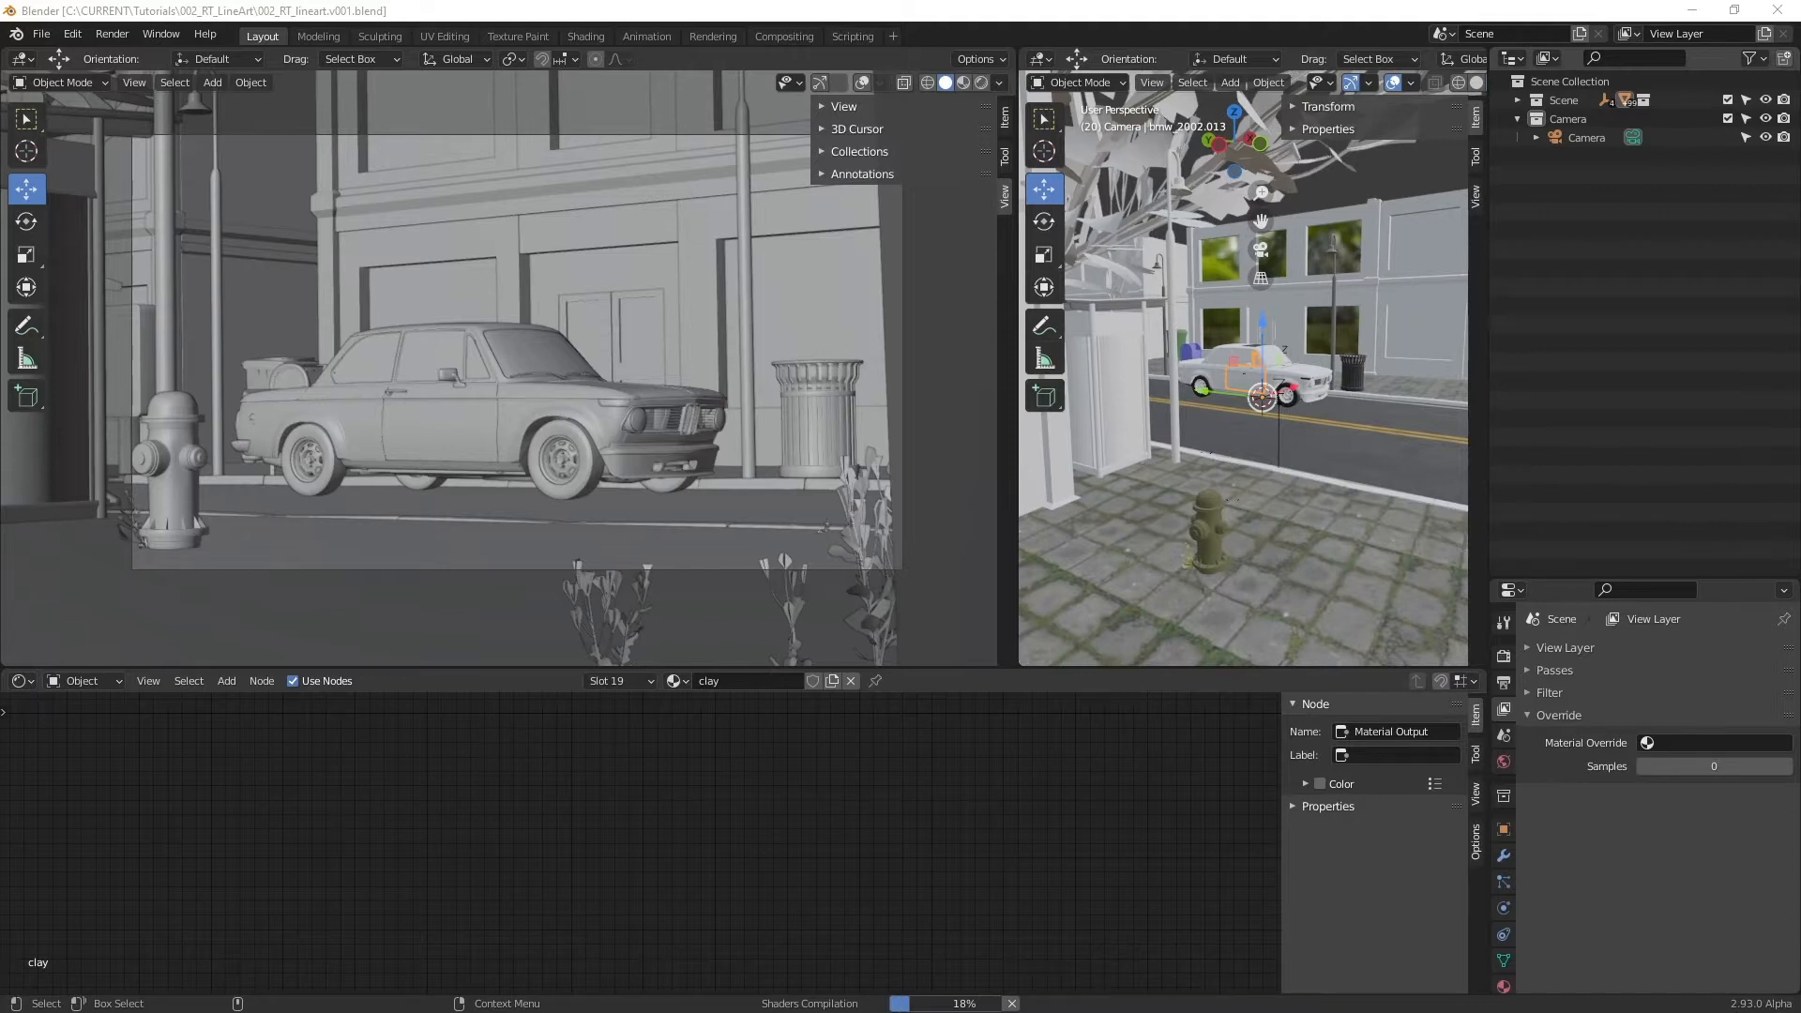
{"action": "mouse_move", "coordinate": [652, 233]}
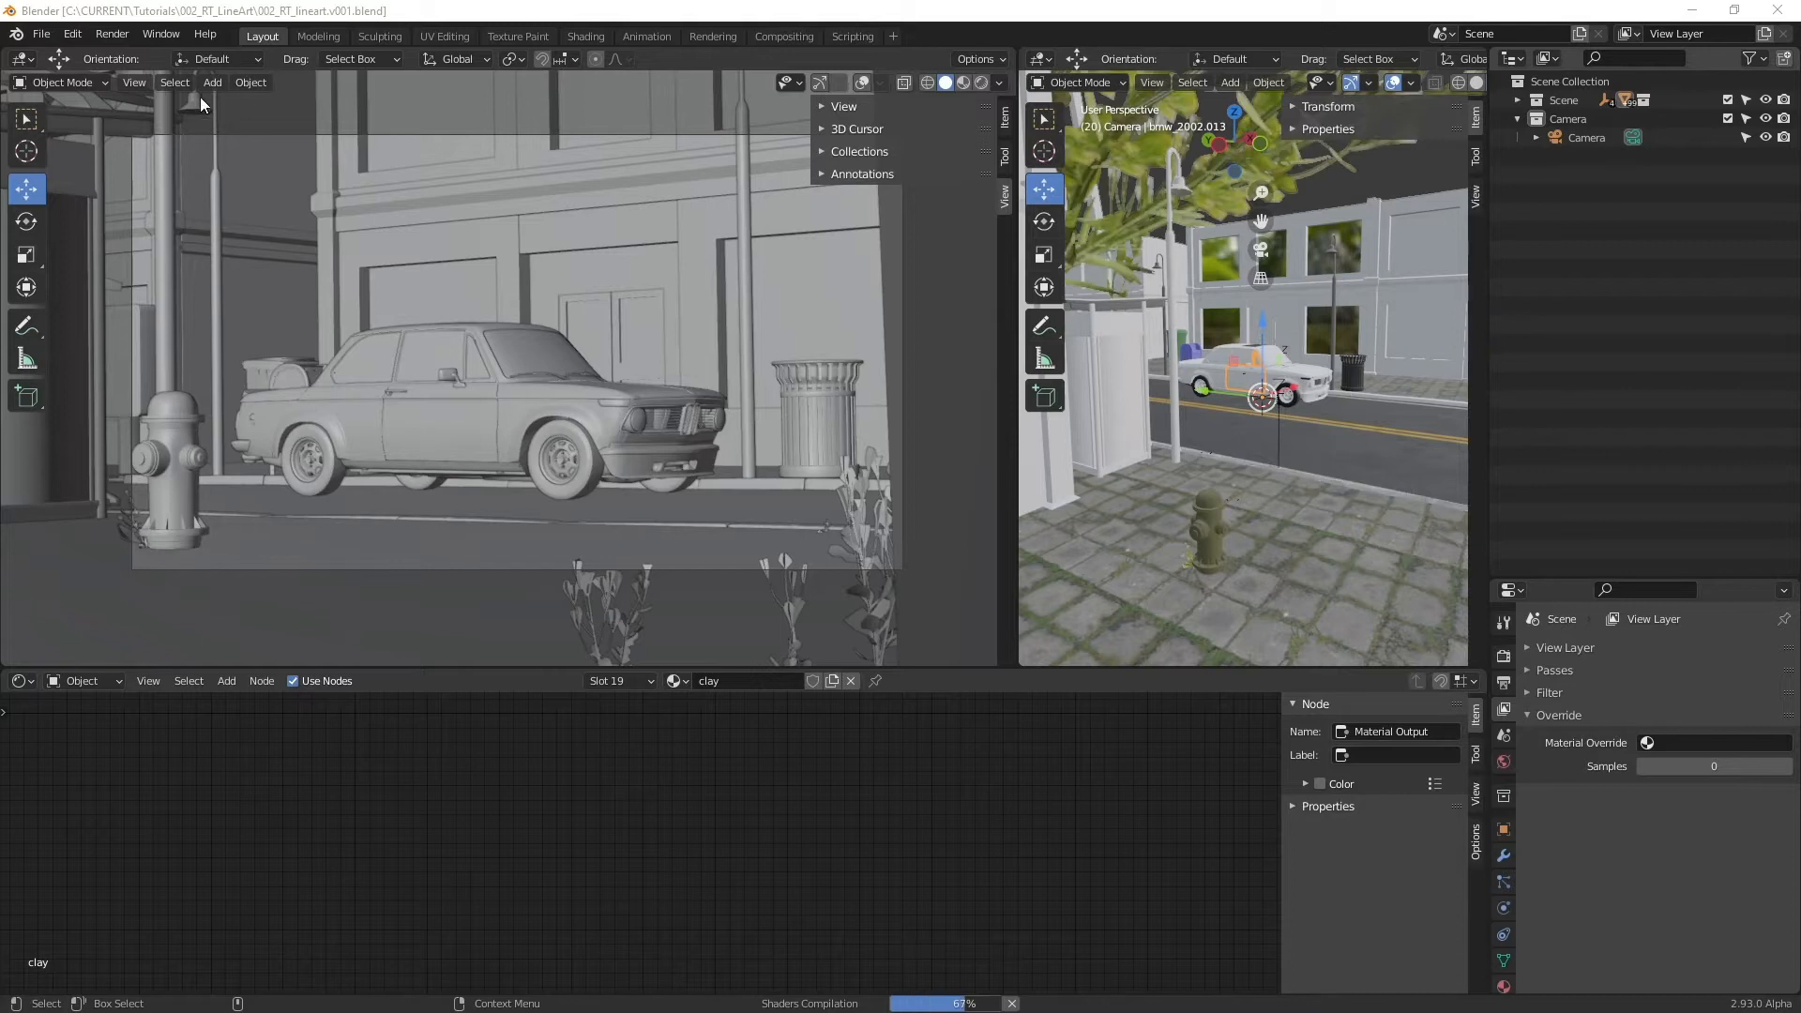
Step: Add a Scene Line Art grease pencil object from the Add menu
{"action": "left_click", "coordinate": [212, 80]}
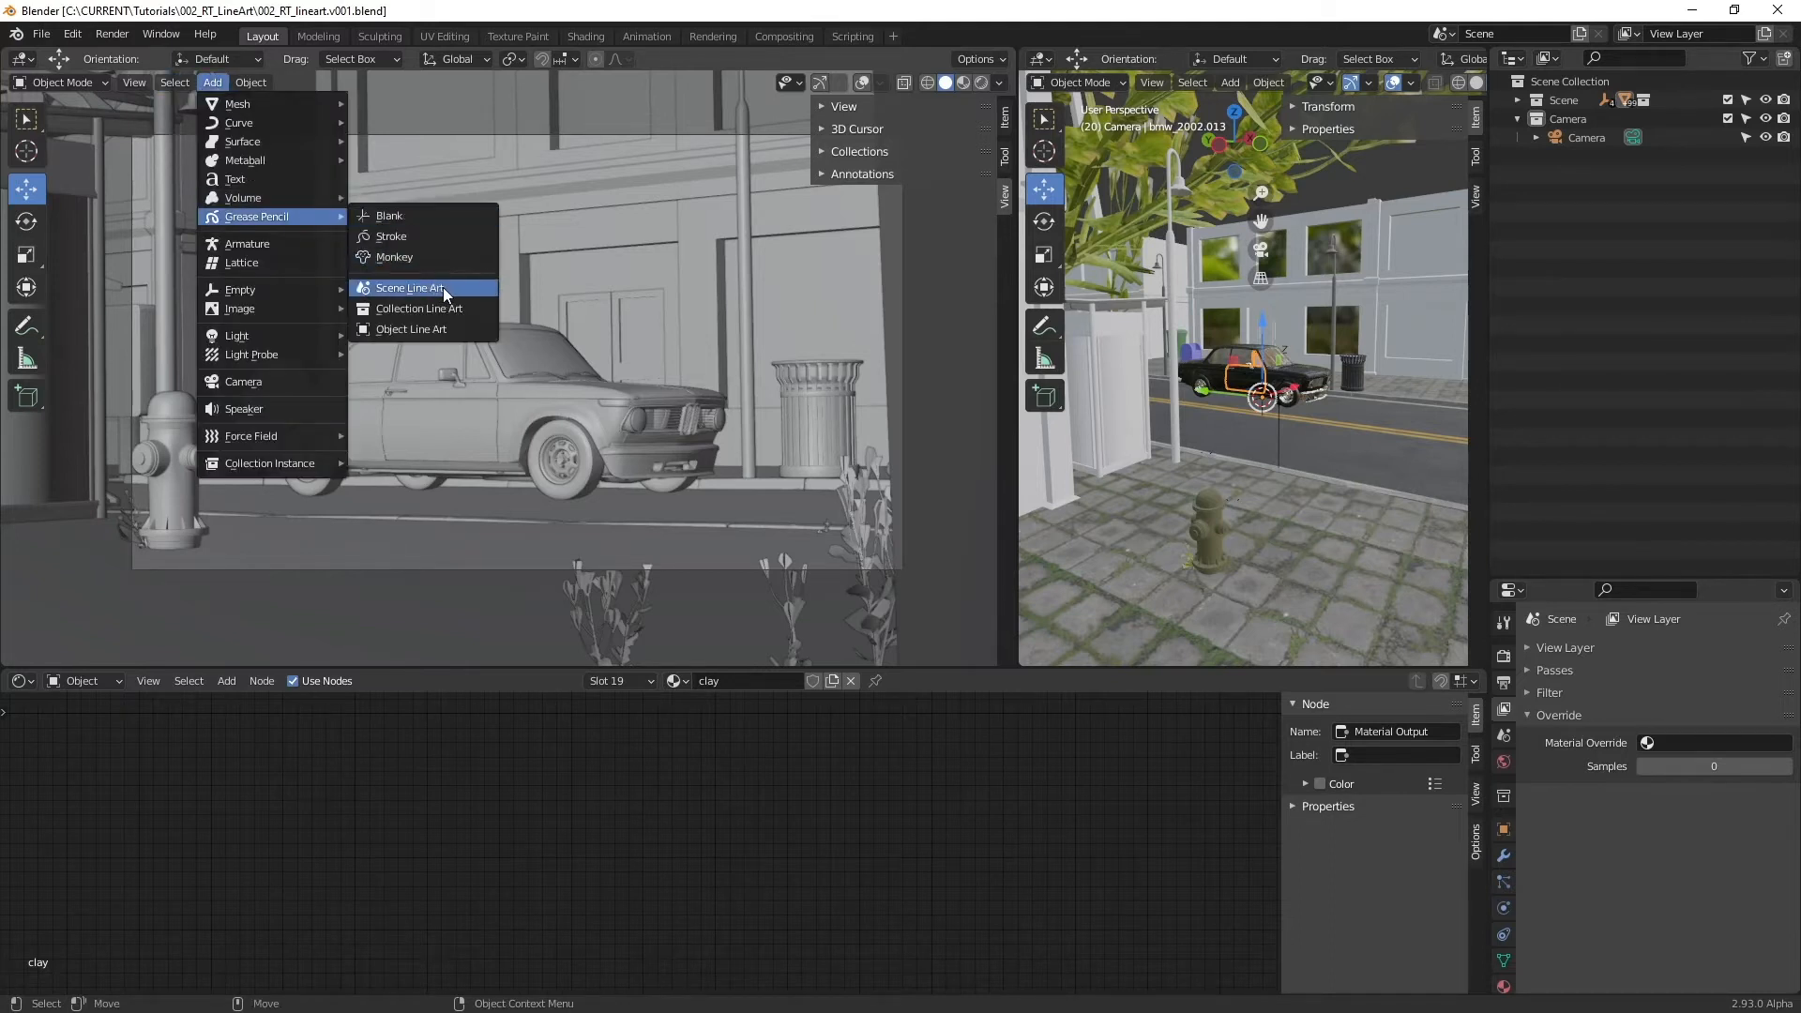
{"action": "mouse_move", "coordinate": [437, 294]}
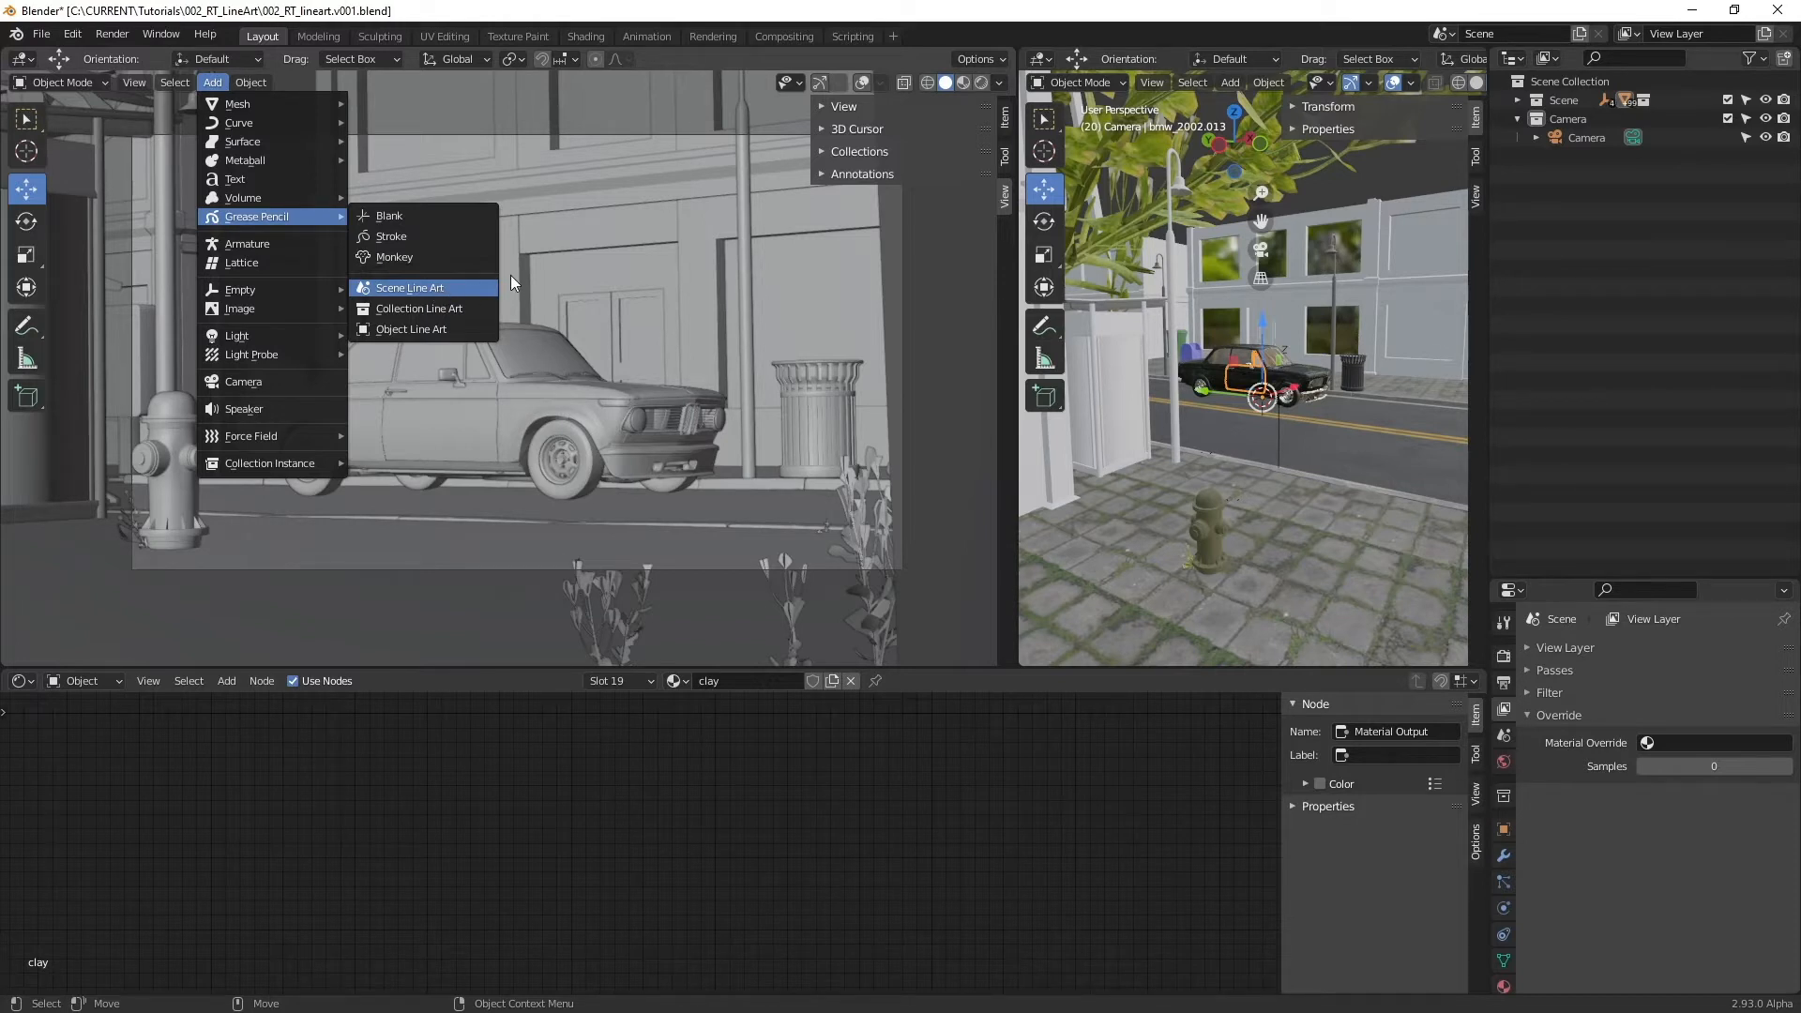
{"action": "left_click", "coordinate": [410, 287]}
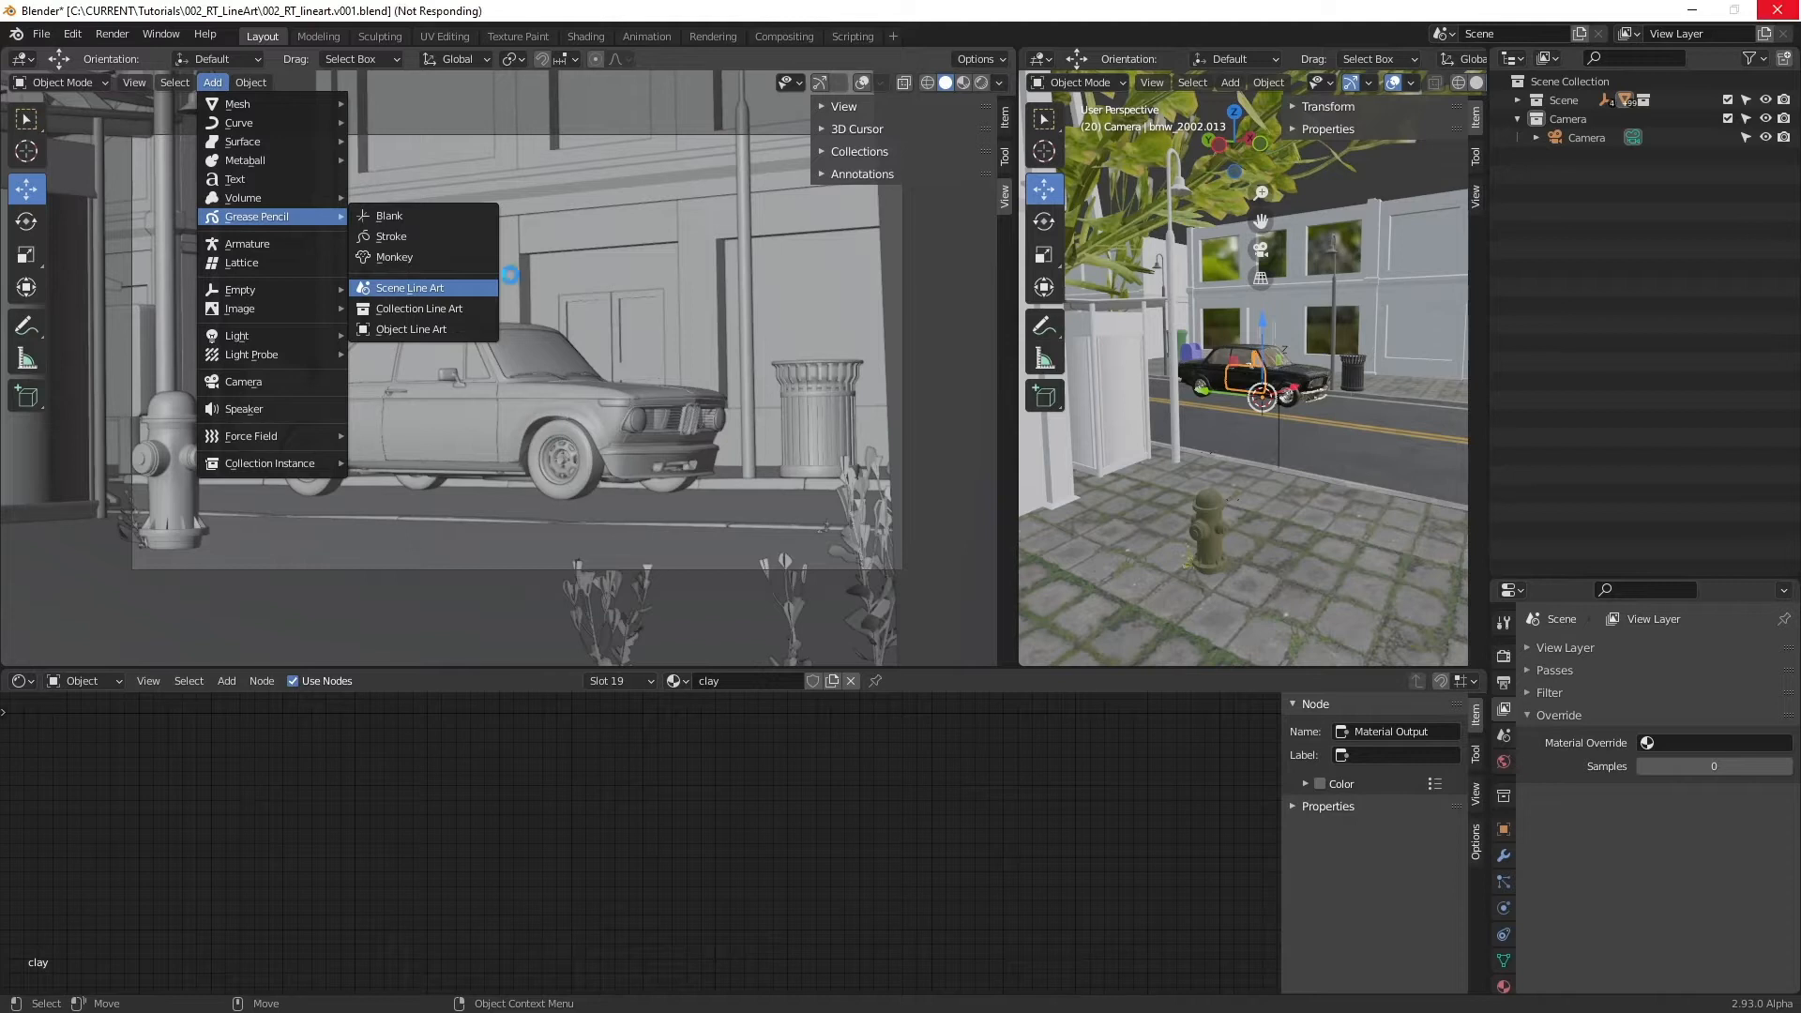
Step: Show the line art object's data properties and expand its Strokes panel
{"action": "left_click", "coordinate": [411, 287]}
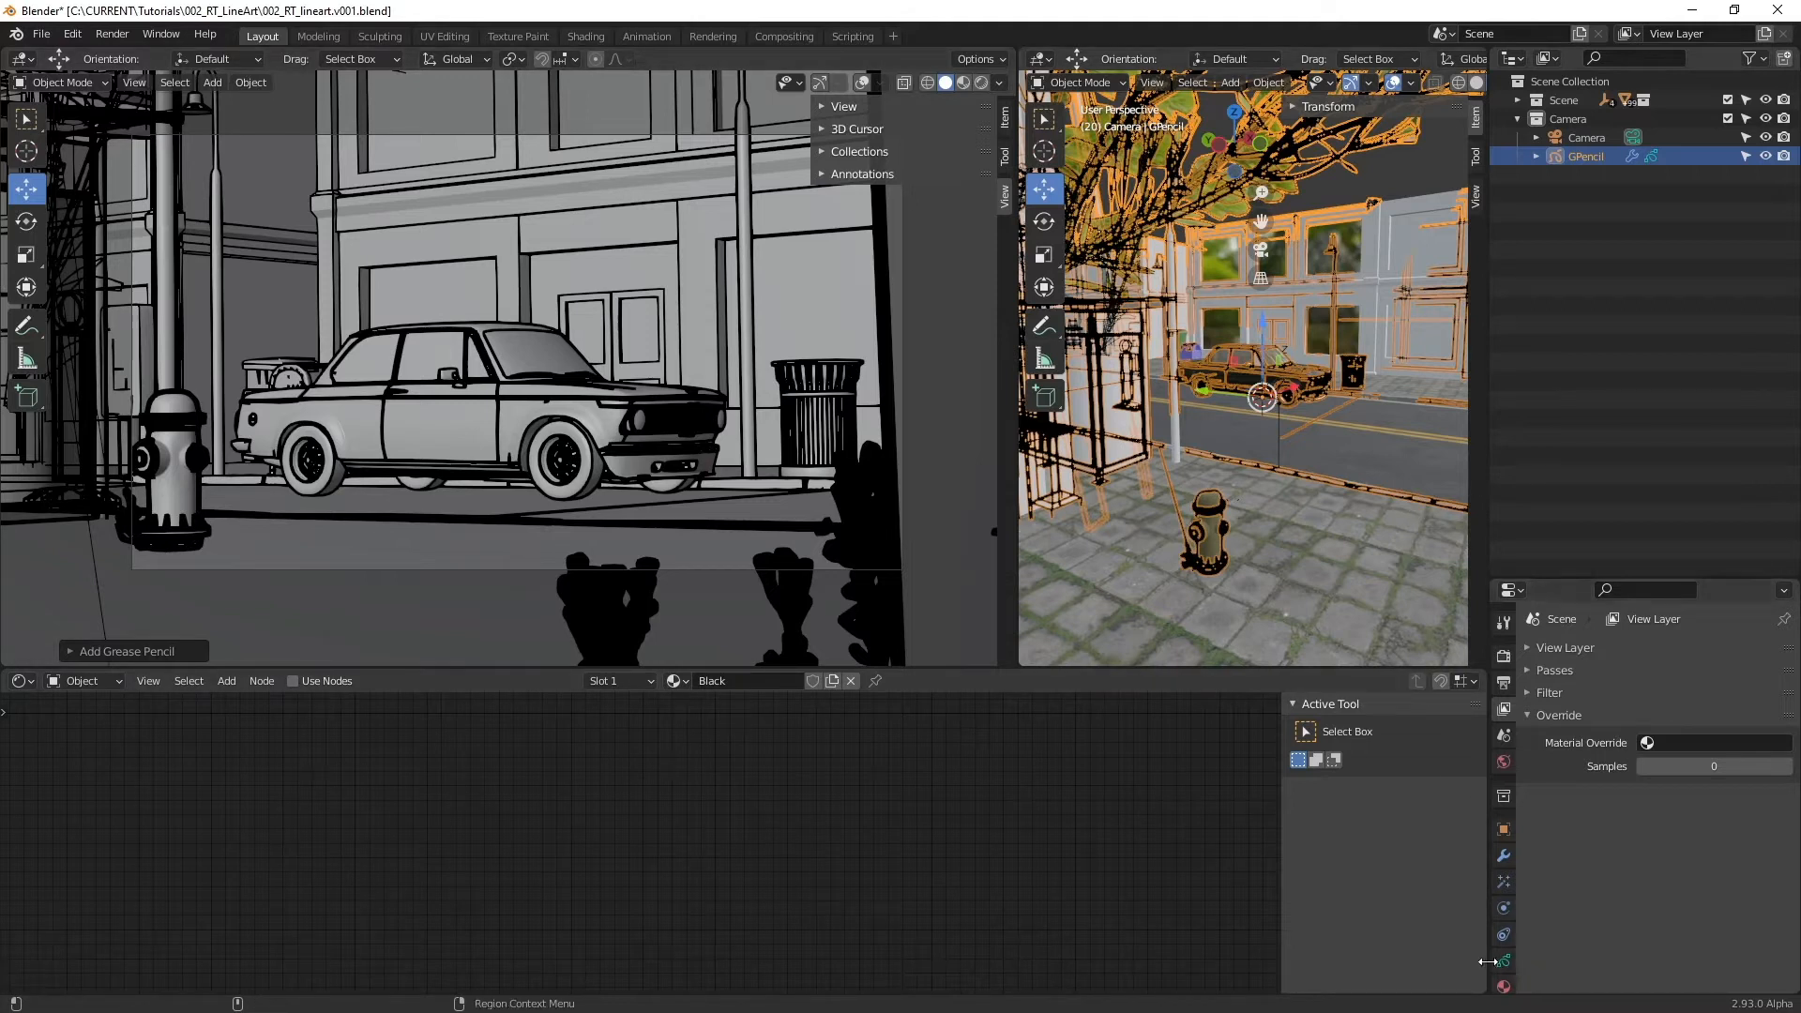
{"action": "left_click", "coordinate": [1503, 961]}
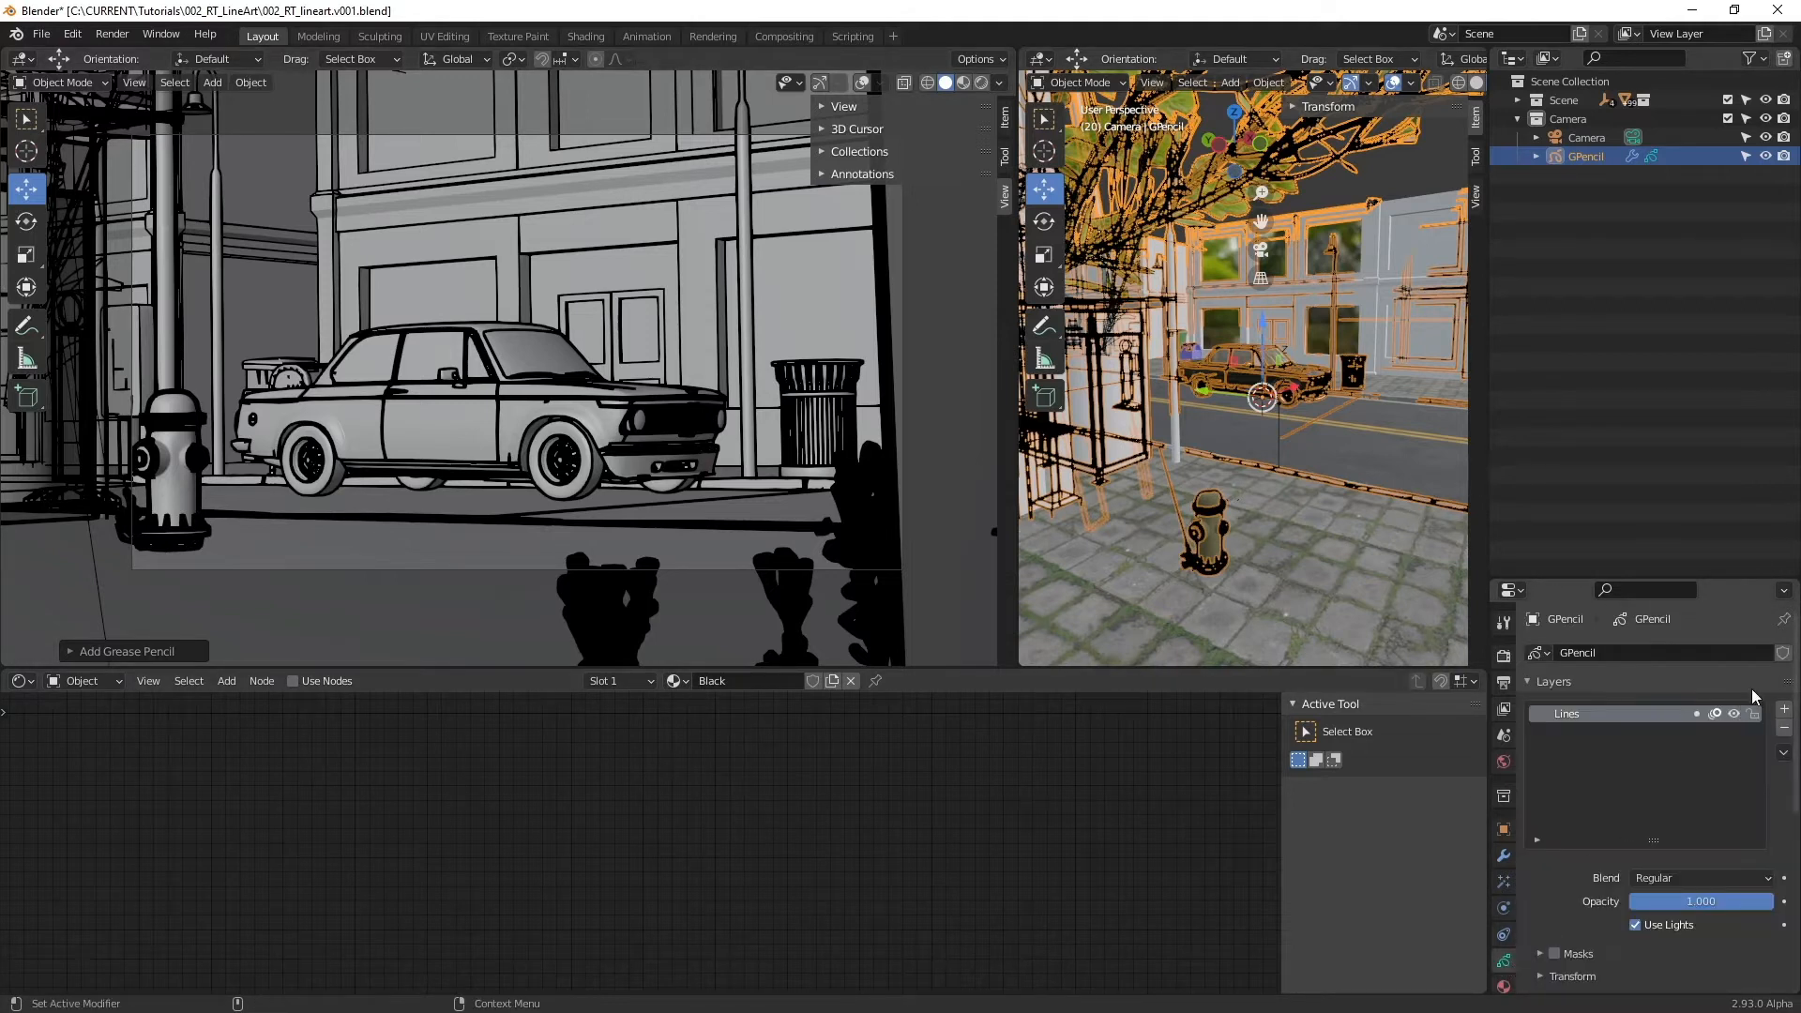
{"action": "scroll", "scroll_direction": "down", "scroll_amount": 3}
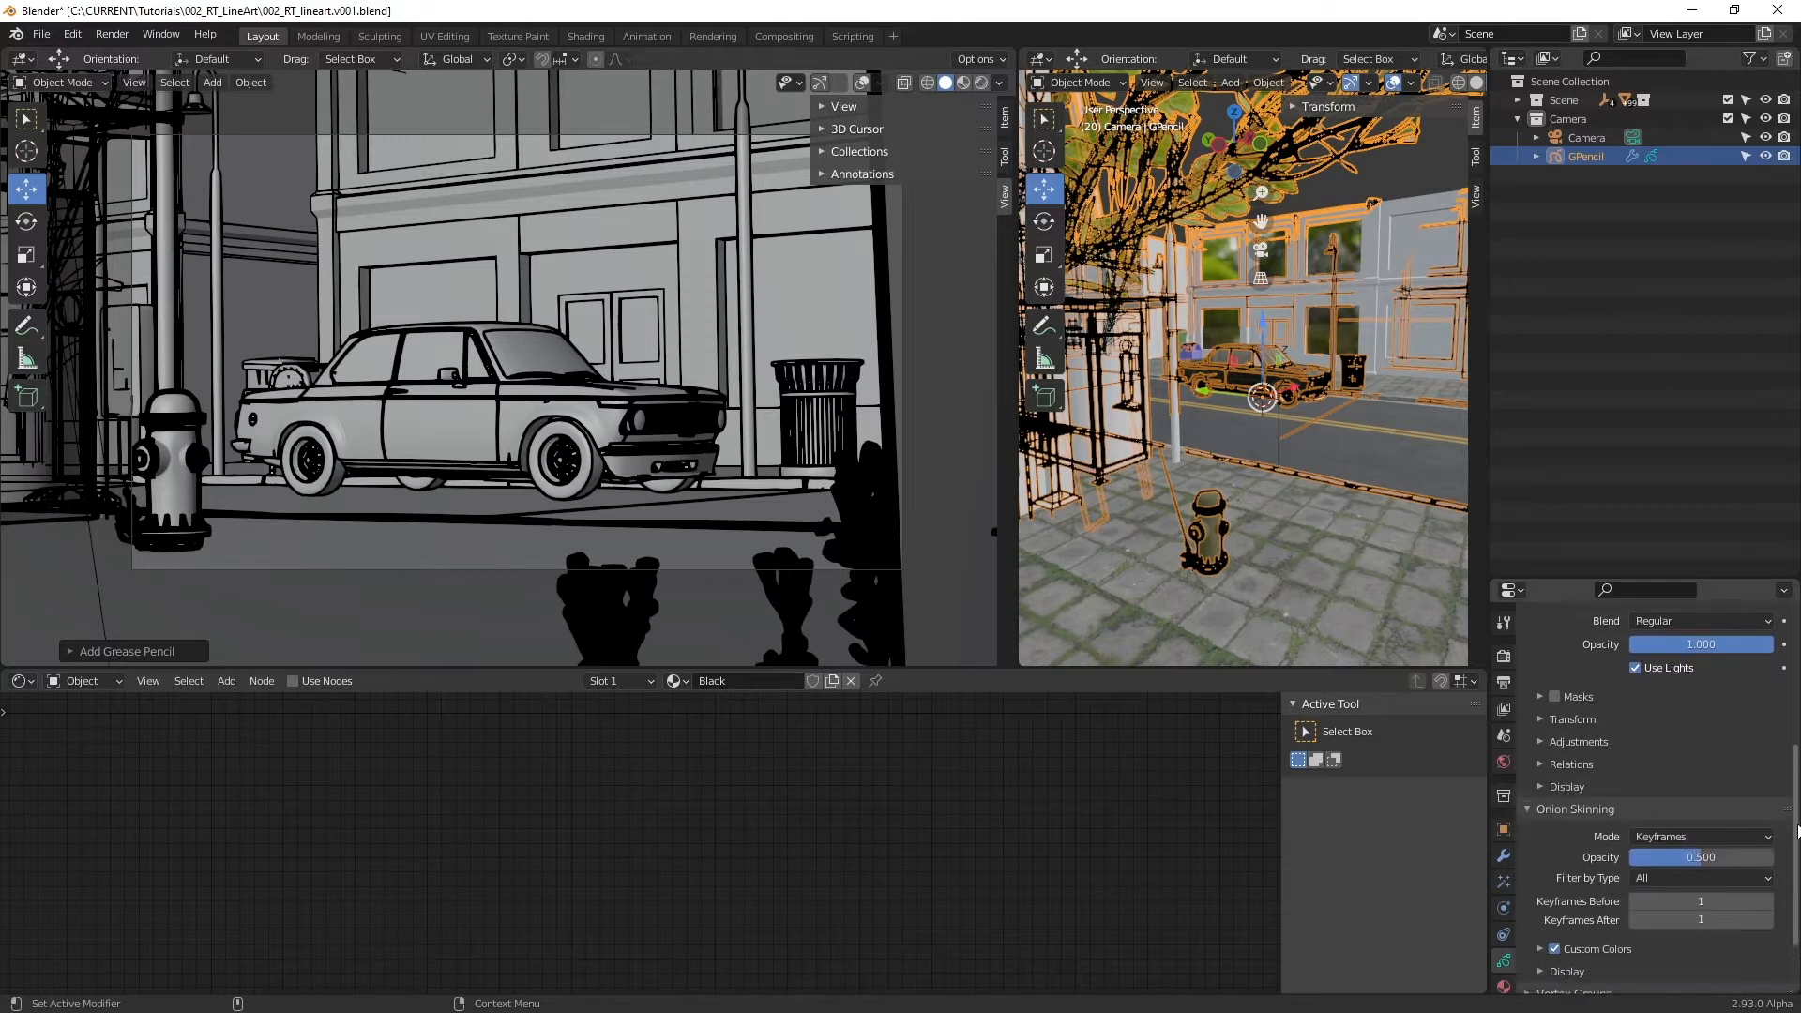
{"action": "scroll", "scroll_direction": "down", "scroll_amount": 3}
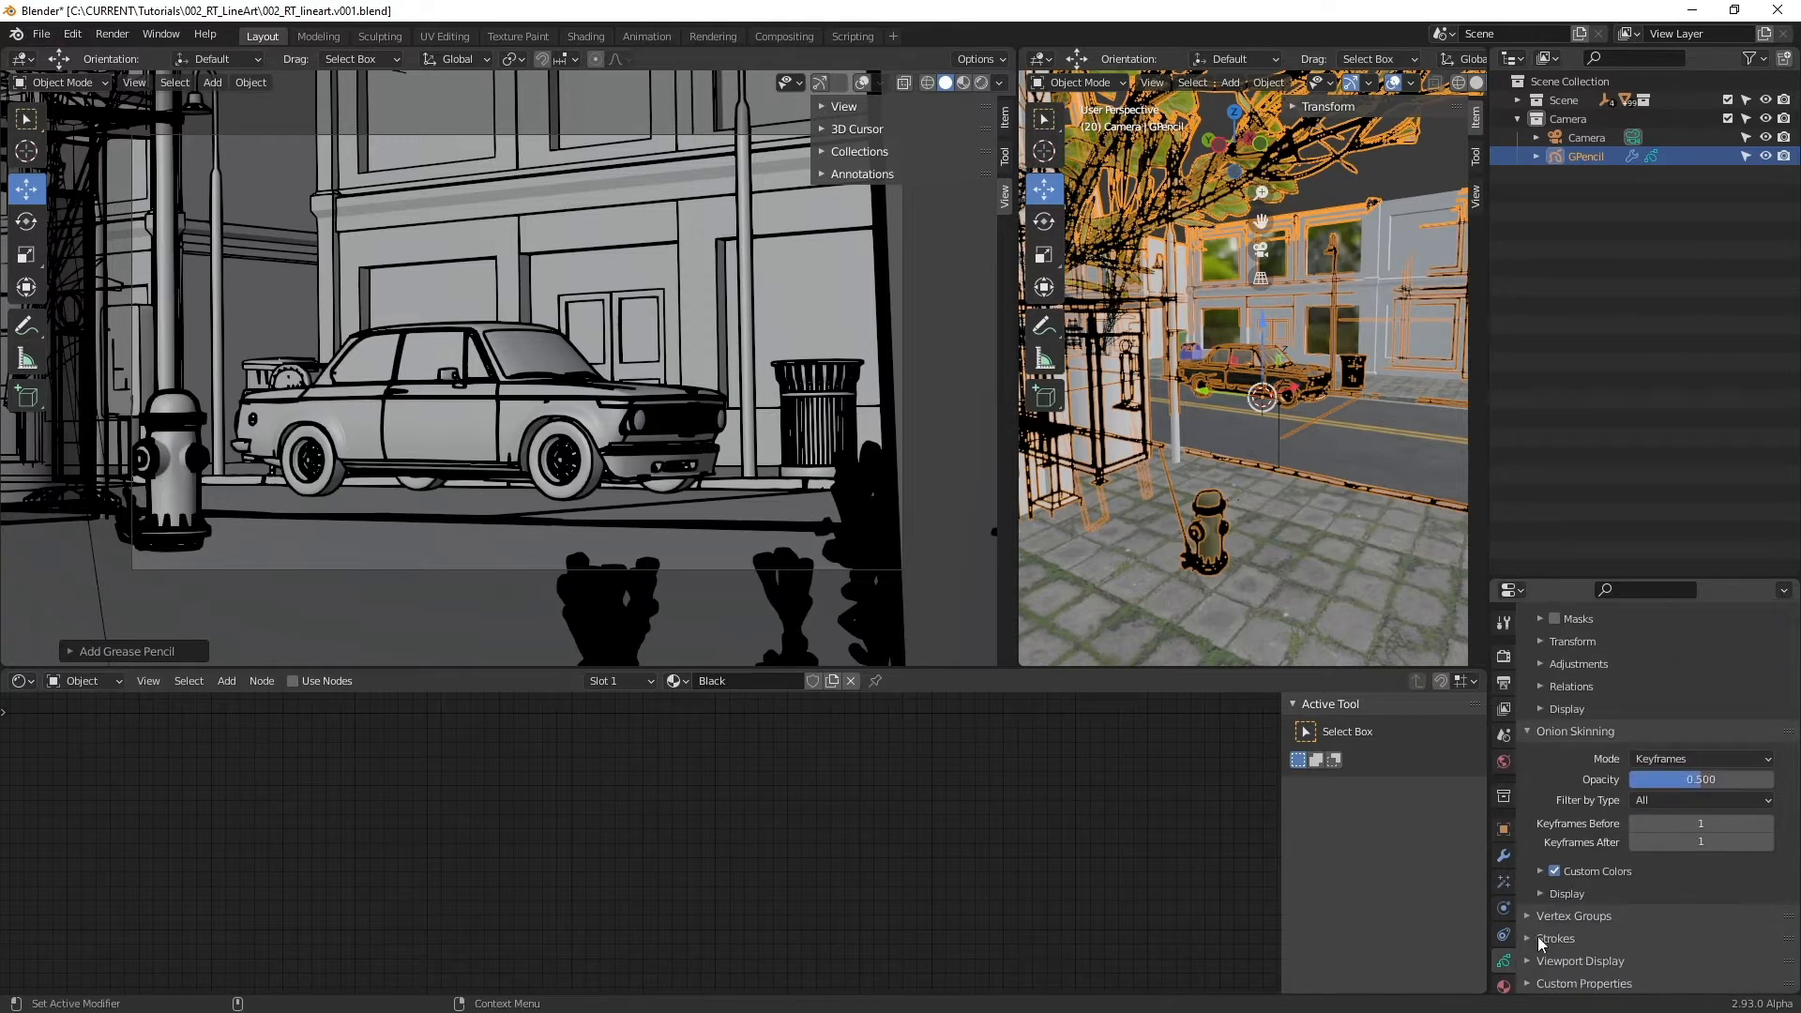
{"action": "left_click", "coordinate": [1557, 938]}
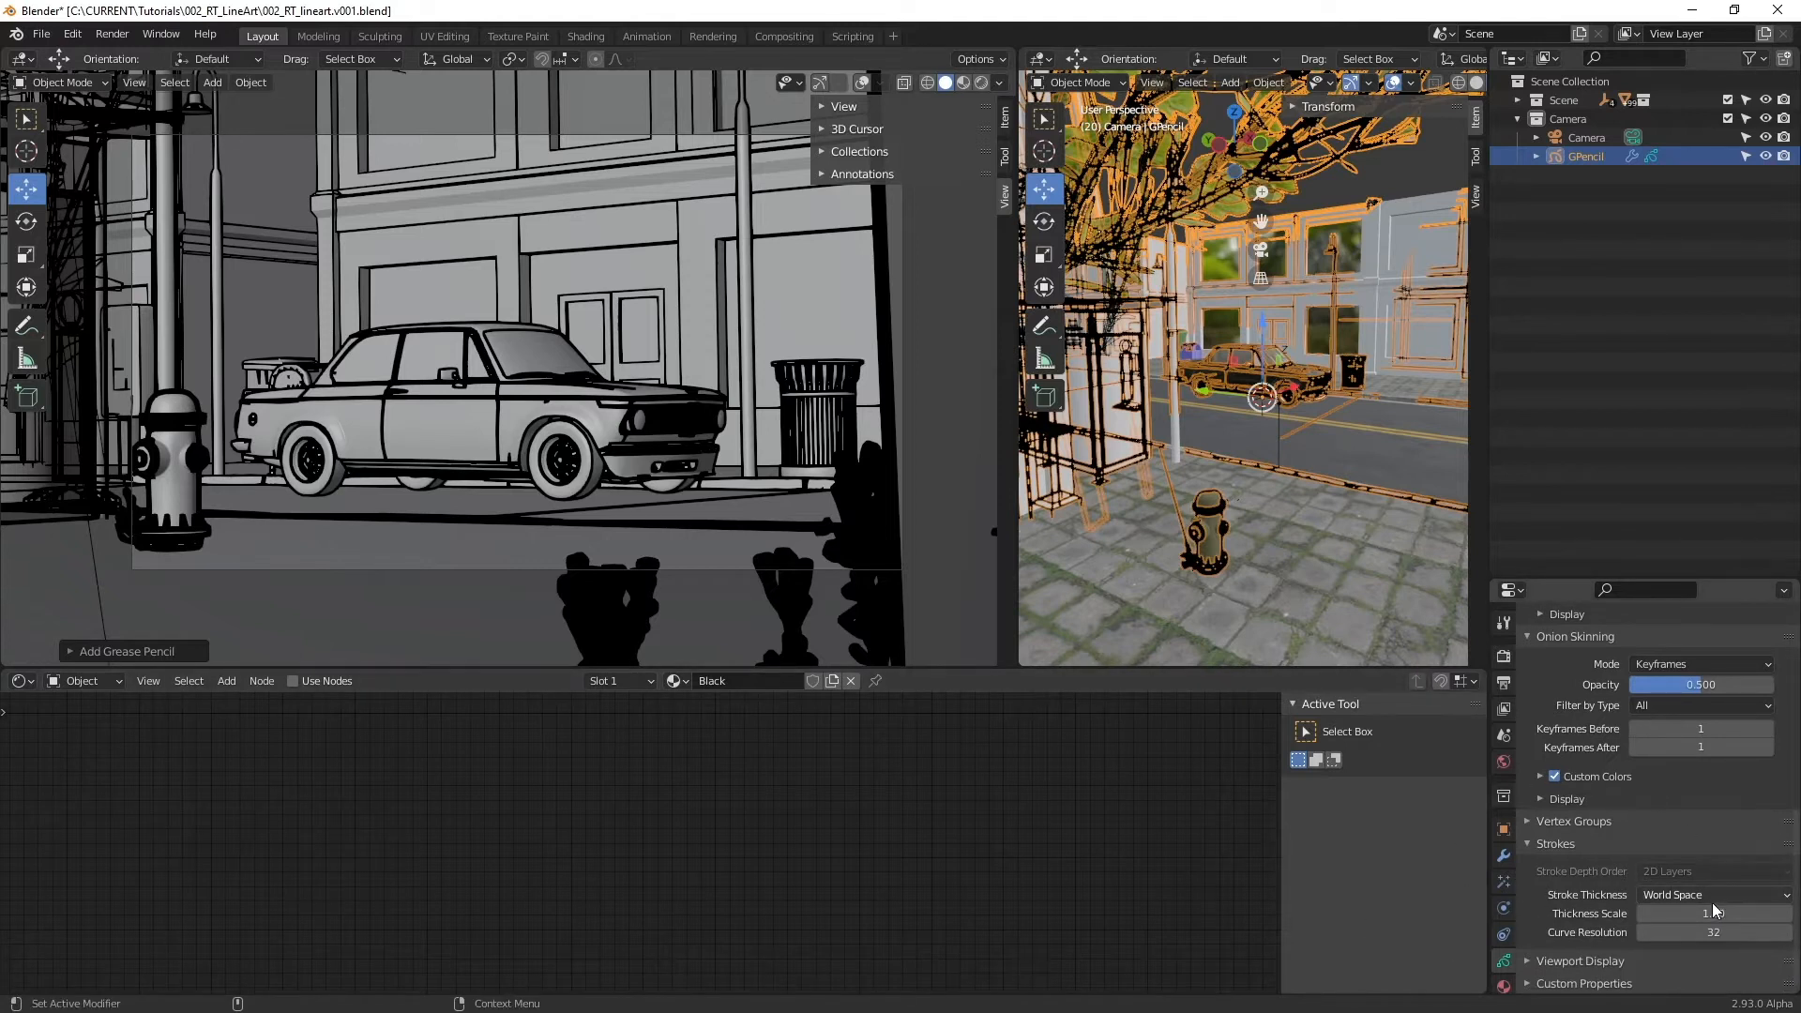
Step: Lower the stroke Thickness Scale to 0.5 for thinner line art
{"action": "left_click", "coordinate": [1701, 913]}
{"action": "type", "text": "0.5"}
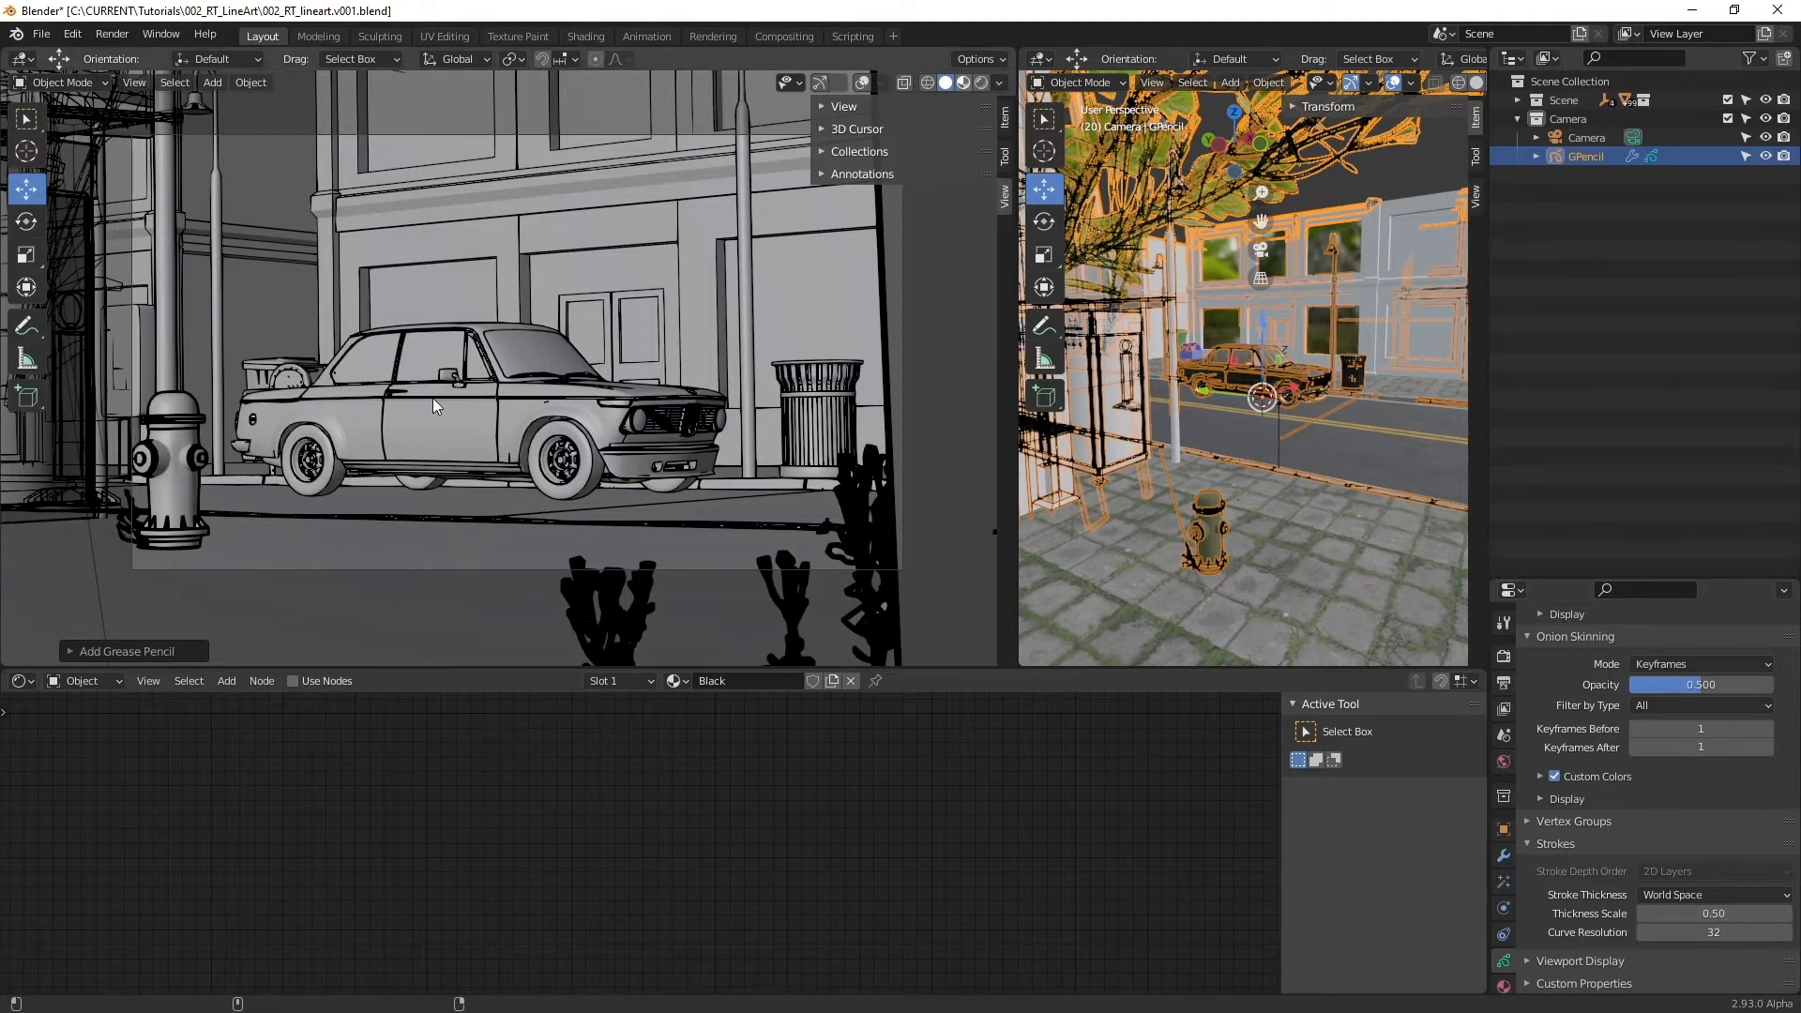
{"action": "mouse_move", "coordinate": [433, 422]}
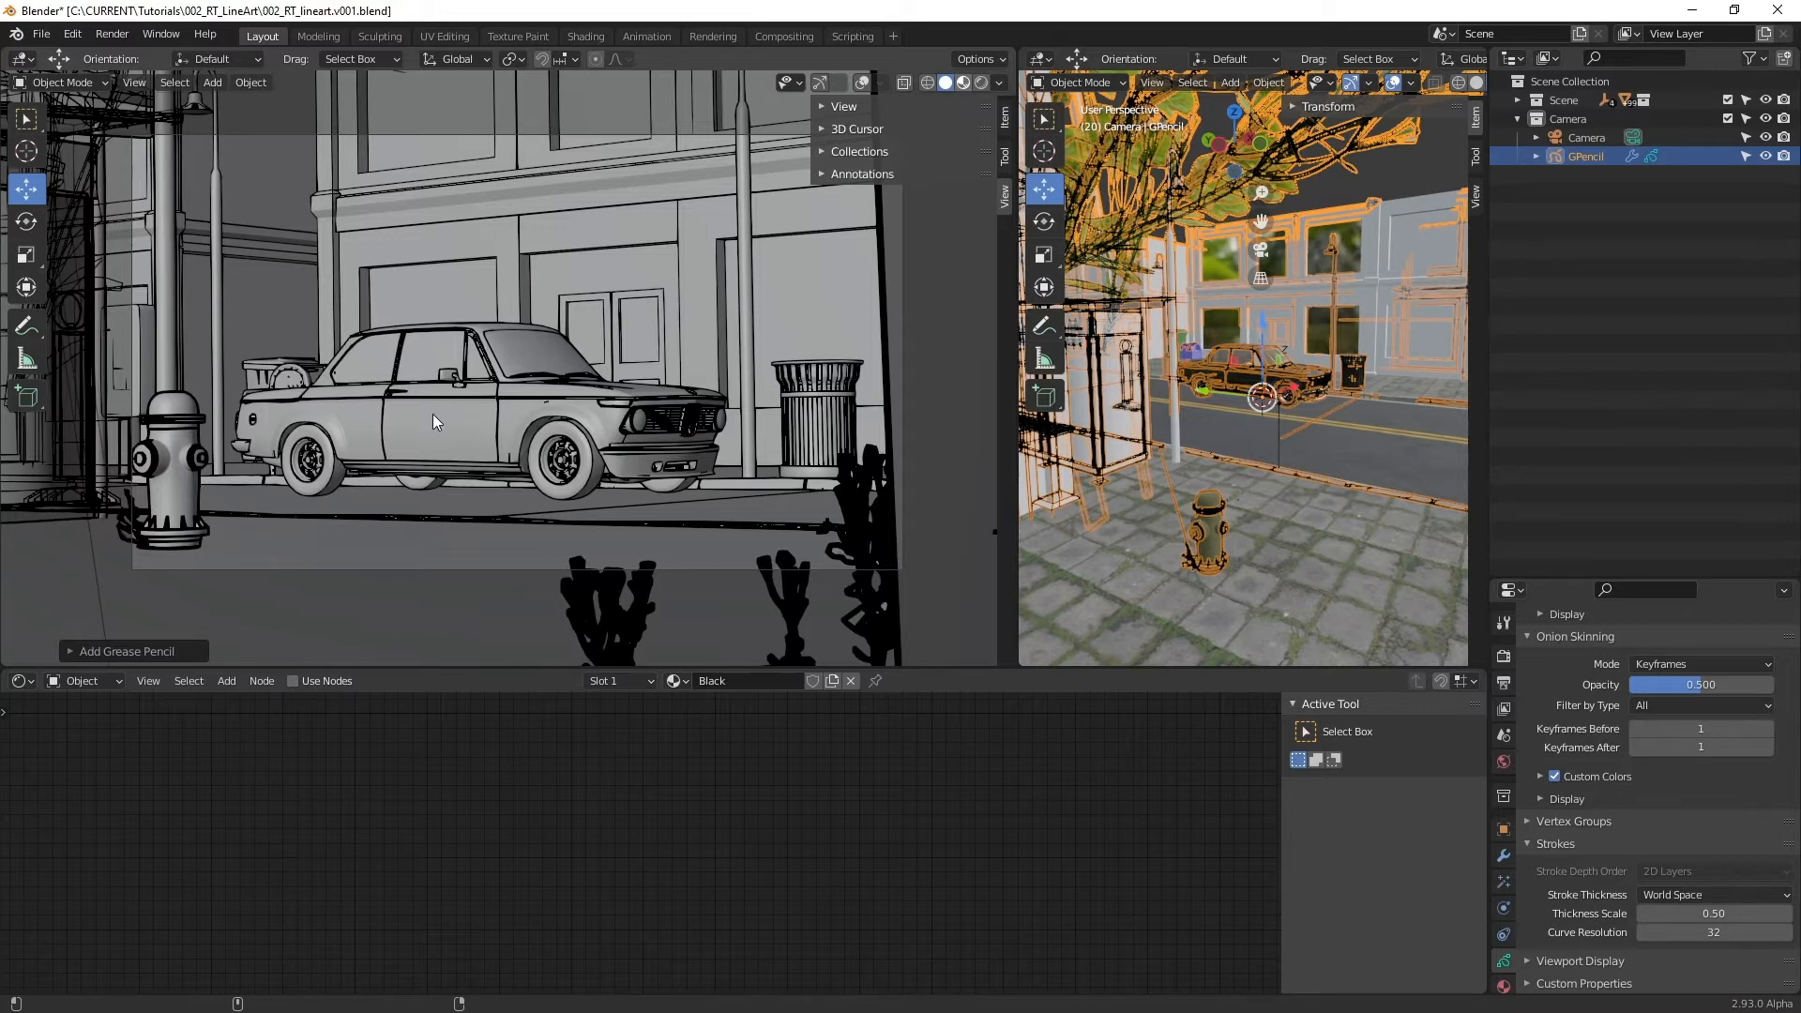
Step: Change the viewport shading to view thin line art over a flat grey camera view
{"action": "left_click", "coordinate": [431, 414]}
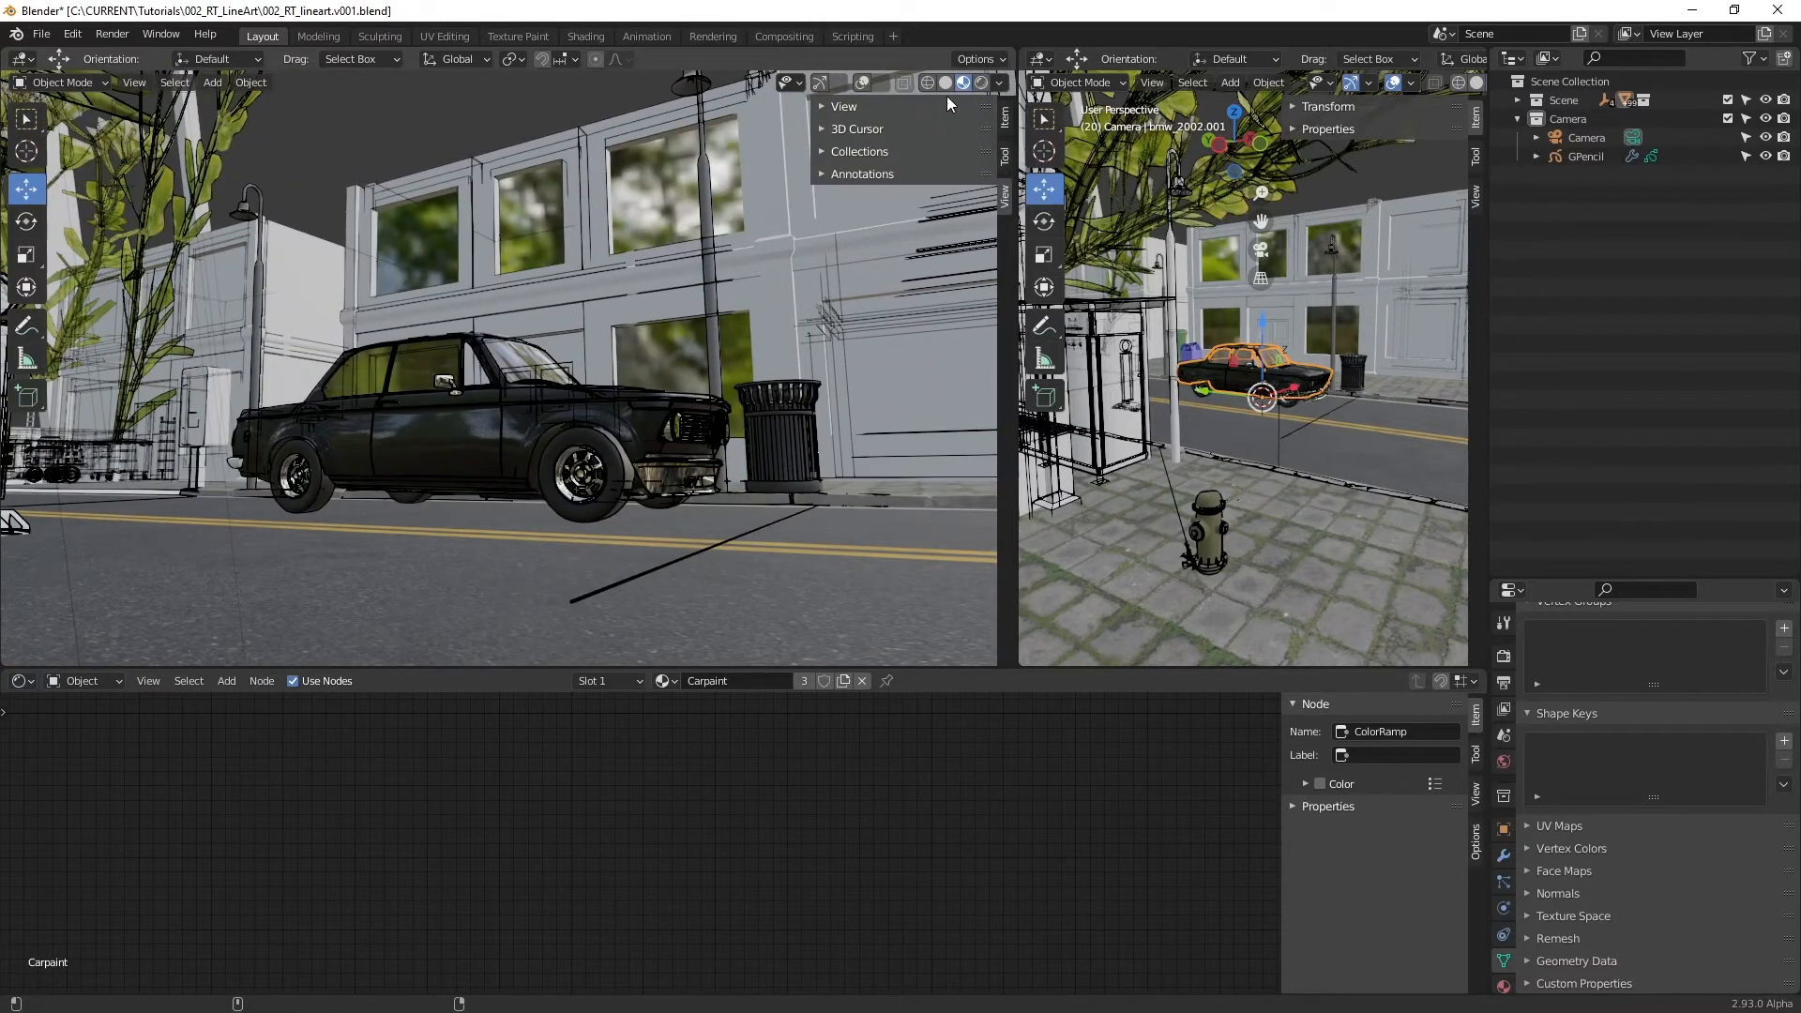
{"action": "left_click", "coordinate": [1424, 248]}
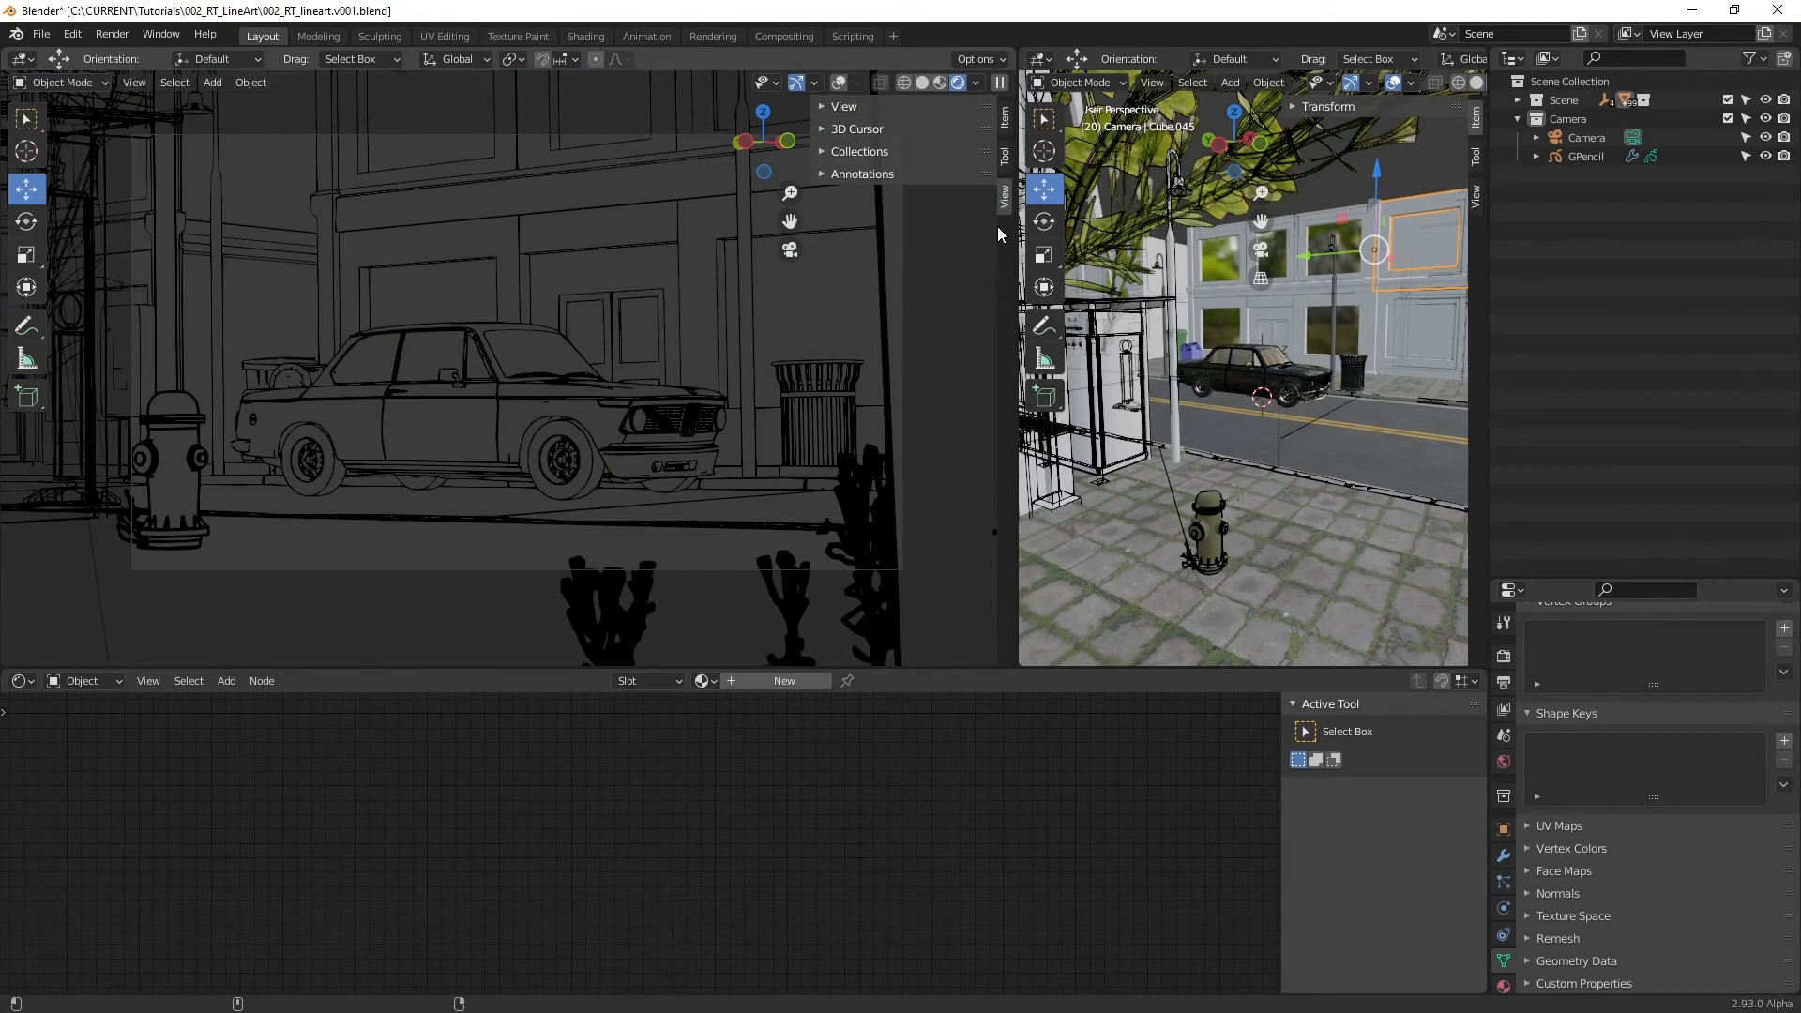
Step: Select the car, loading its Carpaint material in the shader editor
{"action": "left_click", "coordinate": [482, 412]}
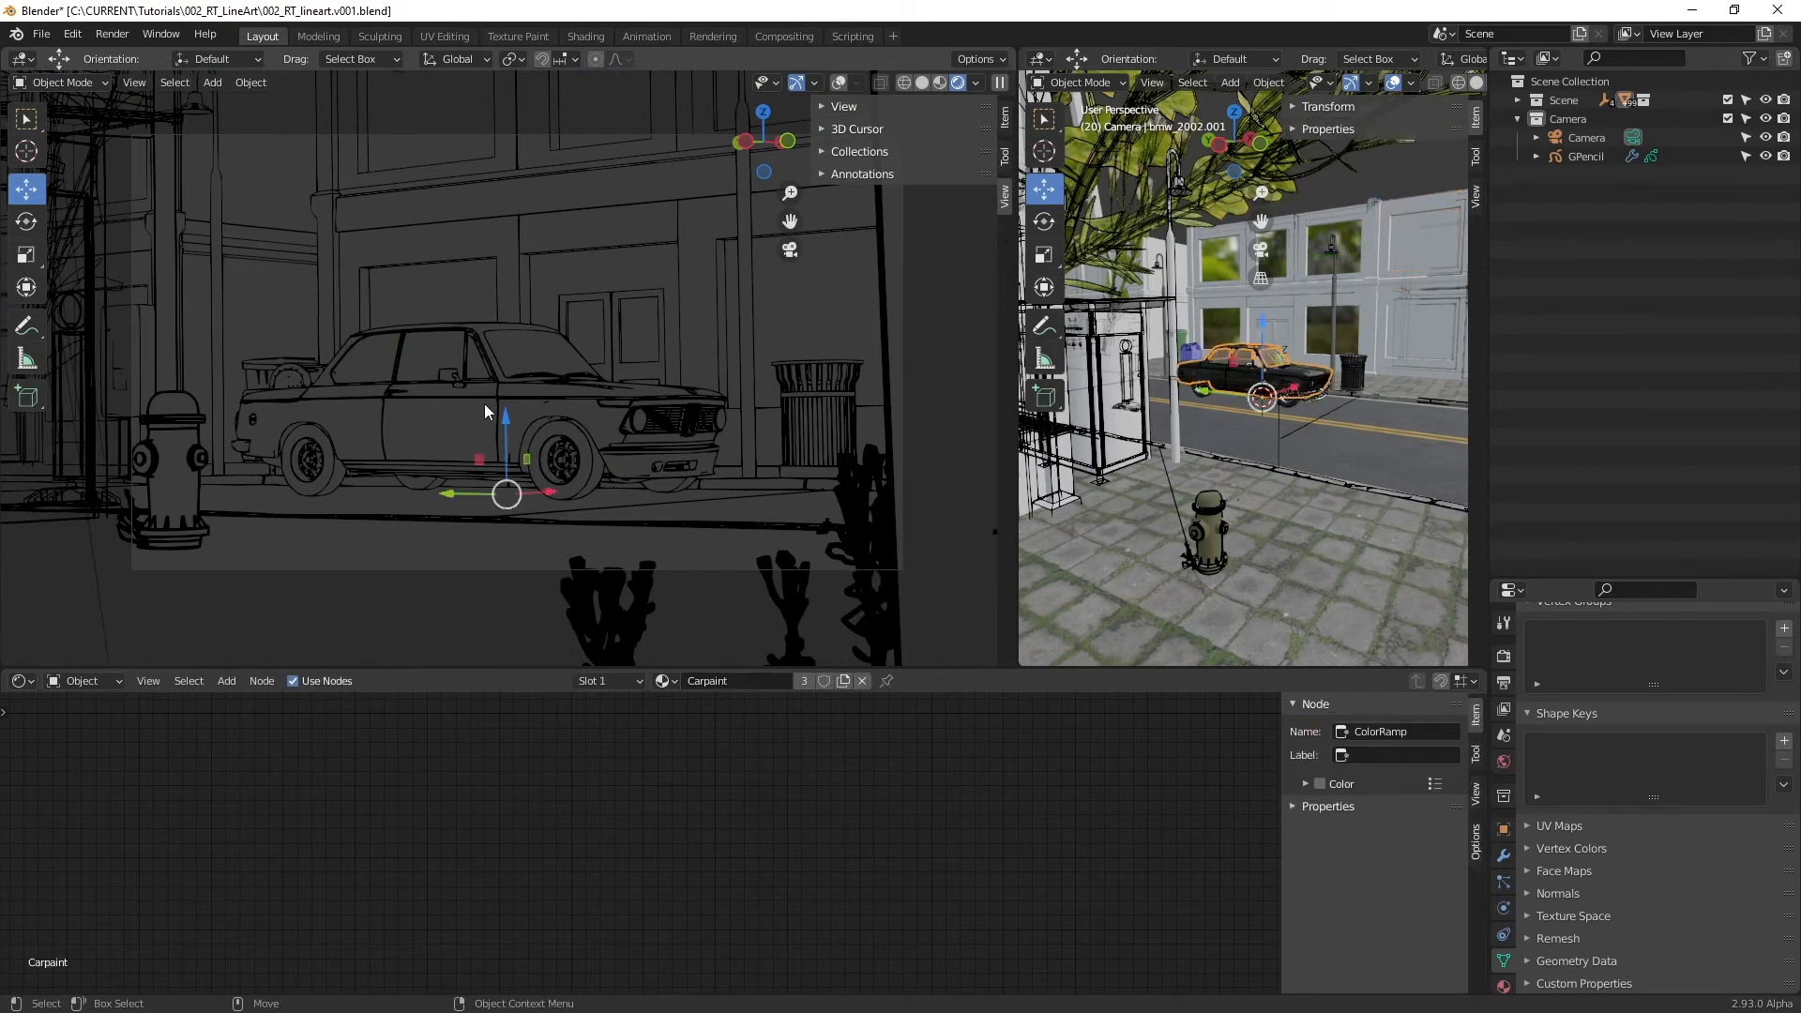
{"action": "left_click_drag", "start_coordinate": [505, 412], "coordinate": [471, 413]}
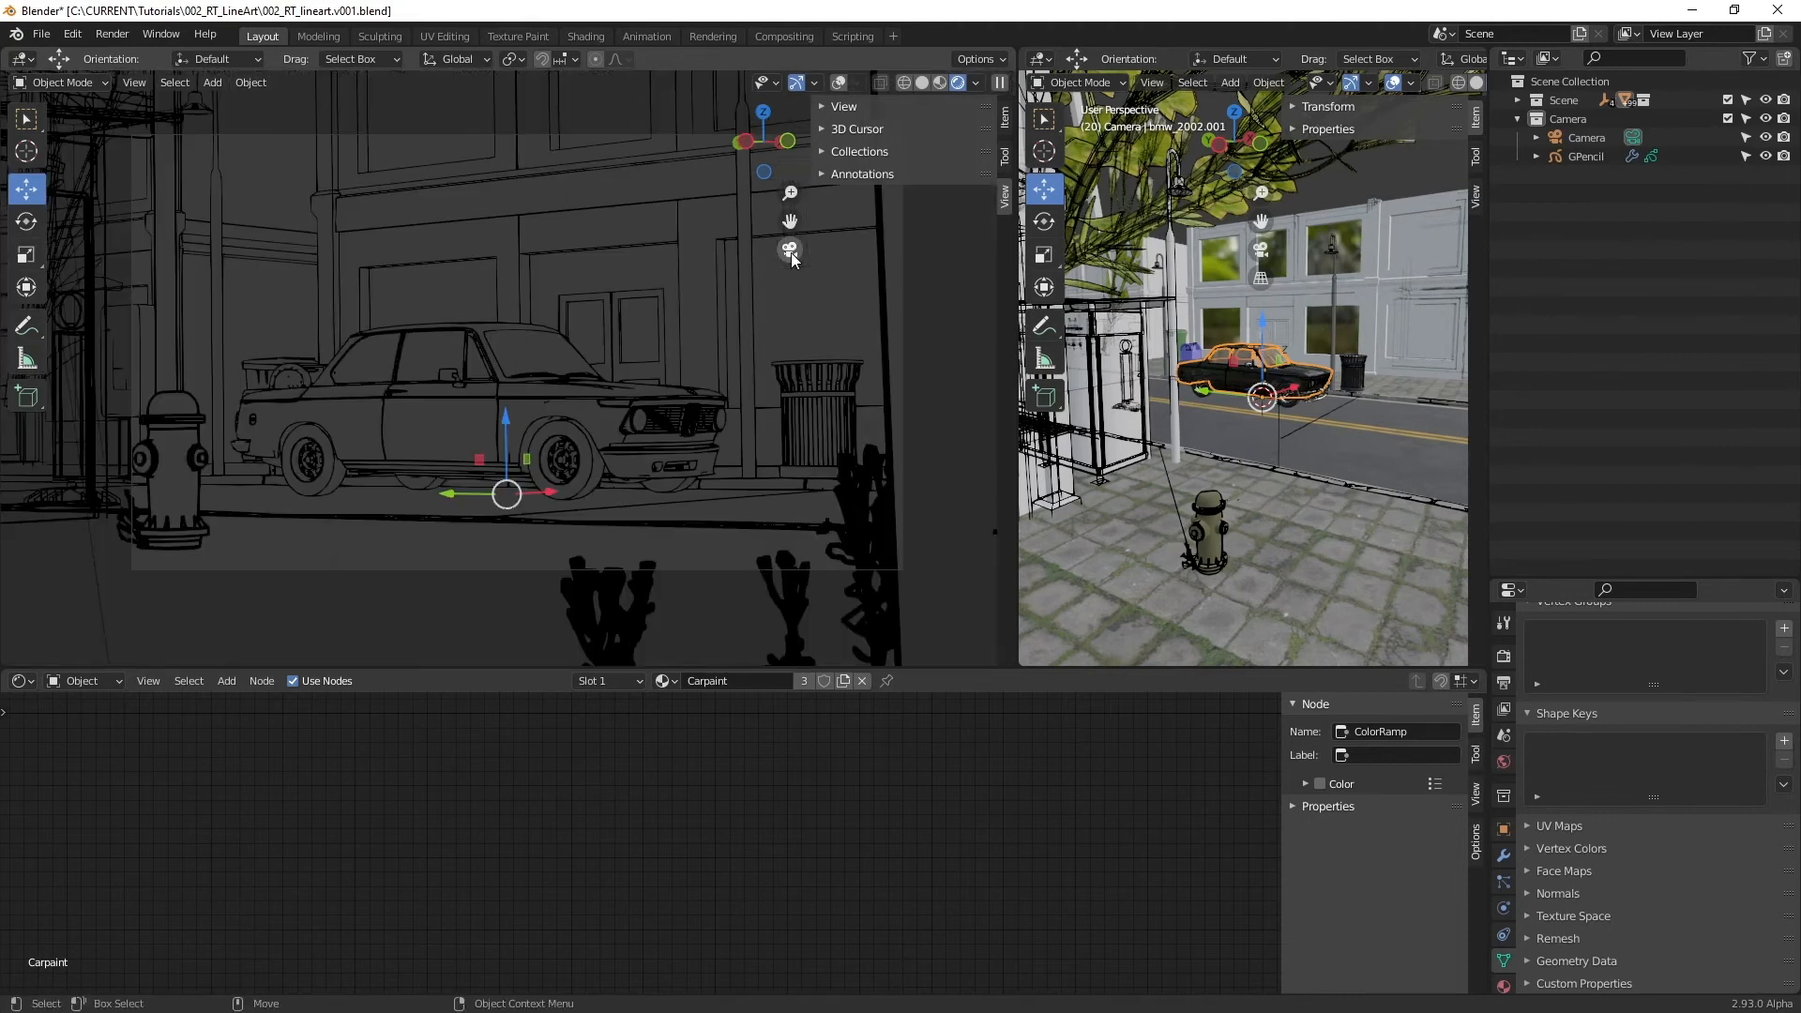
{"action": "mouse_move", "coordinate": [557, 206]}
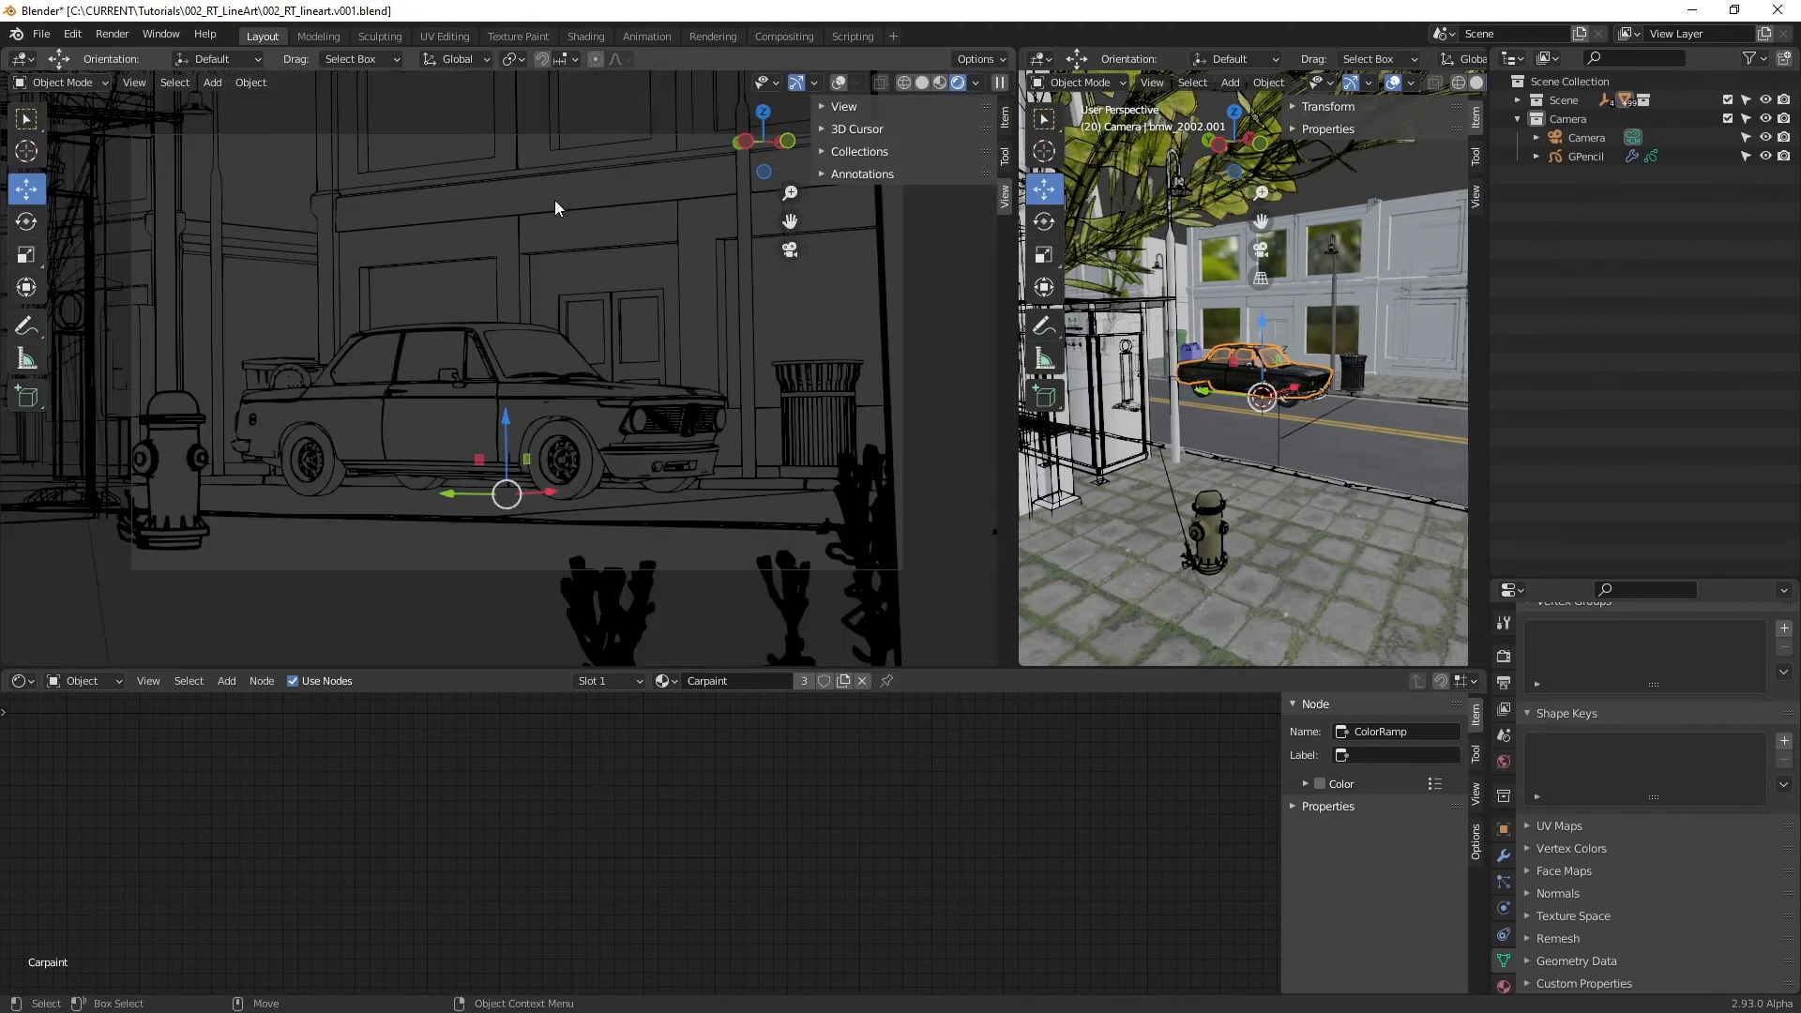
{"action": "mouse_move", "coordinate": [555, 387]}
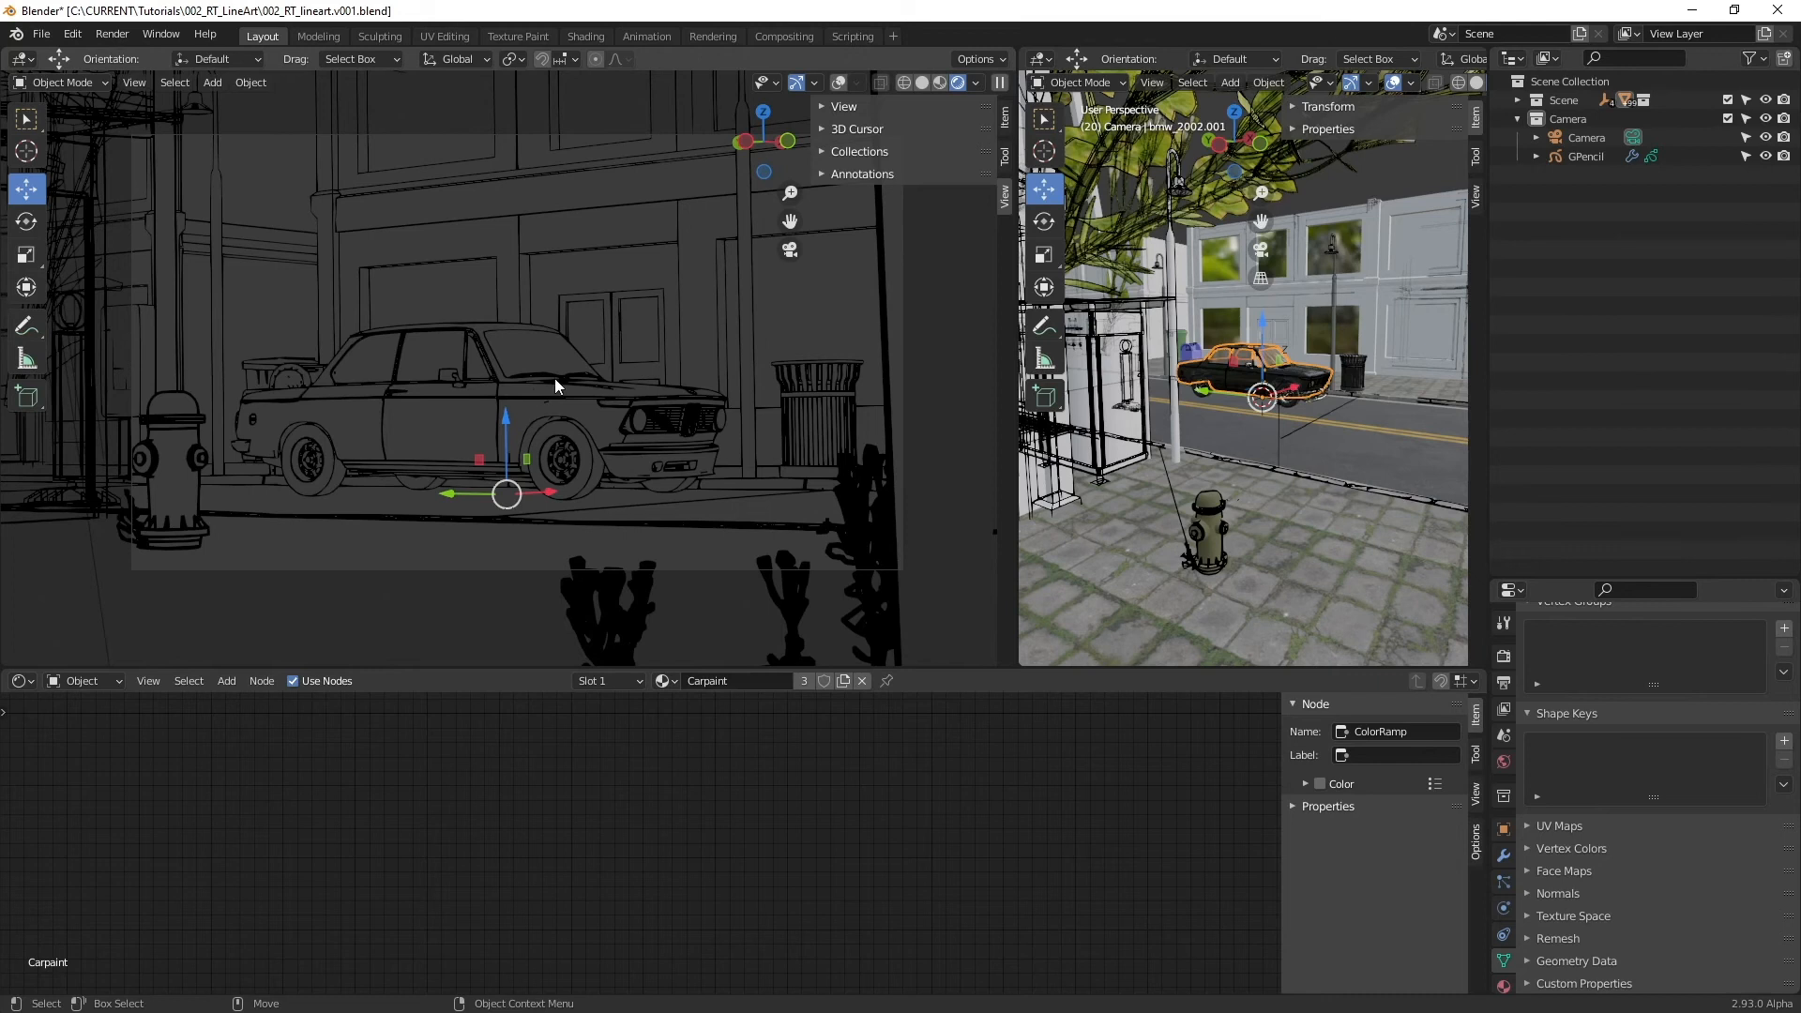
{"action": "mouse_move", "coordinate": [574, 402]}
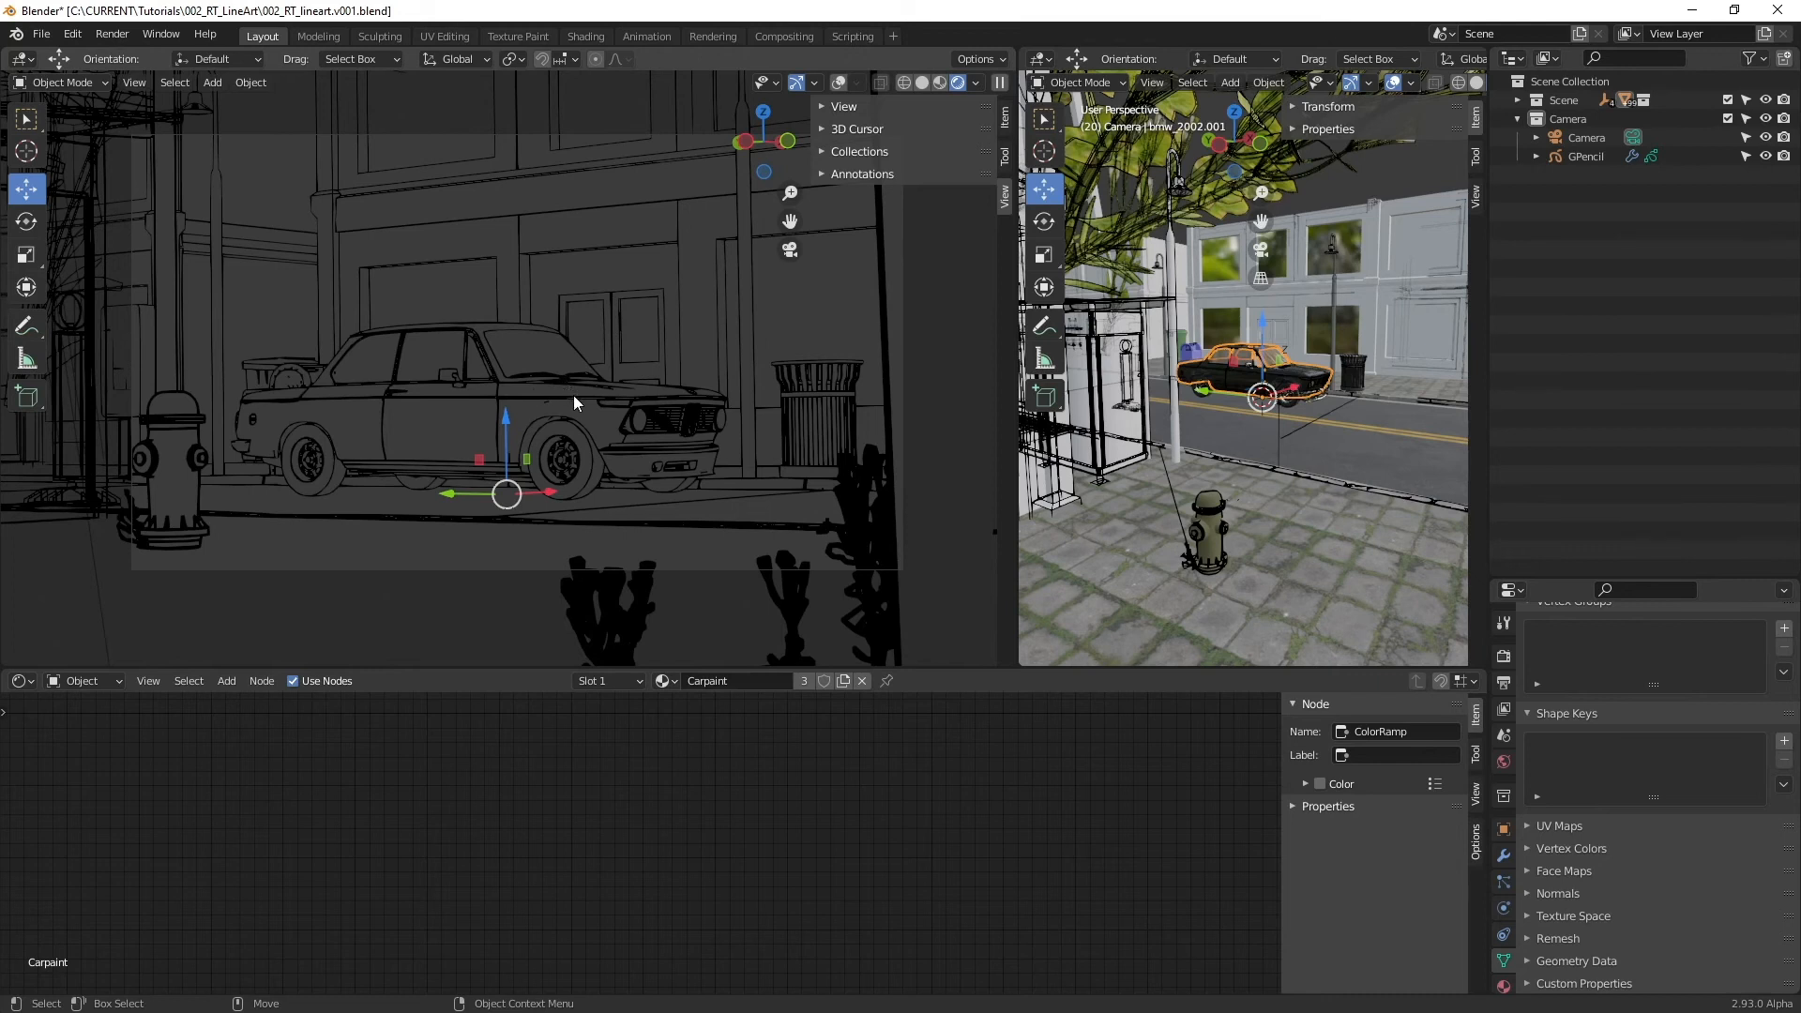
{"action": "mouse_move", "coordinate": [1199, 315]}
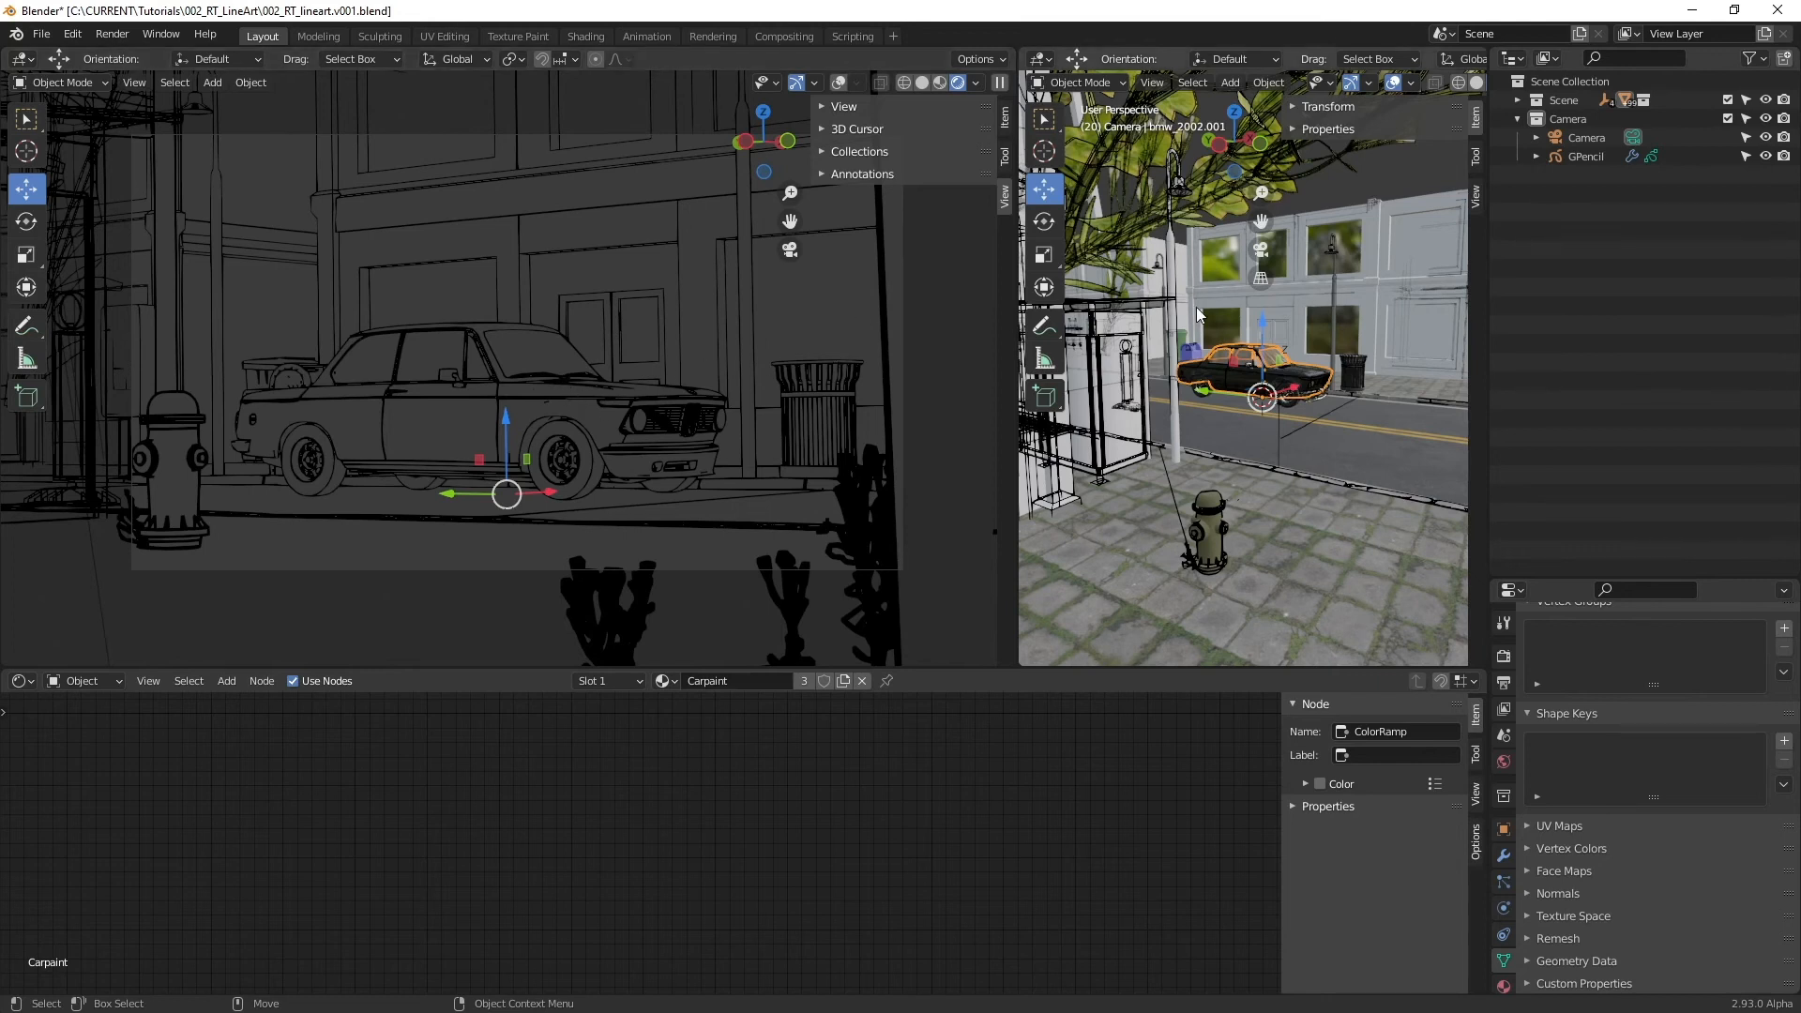